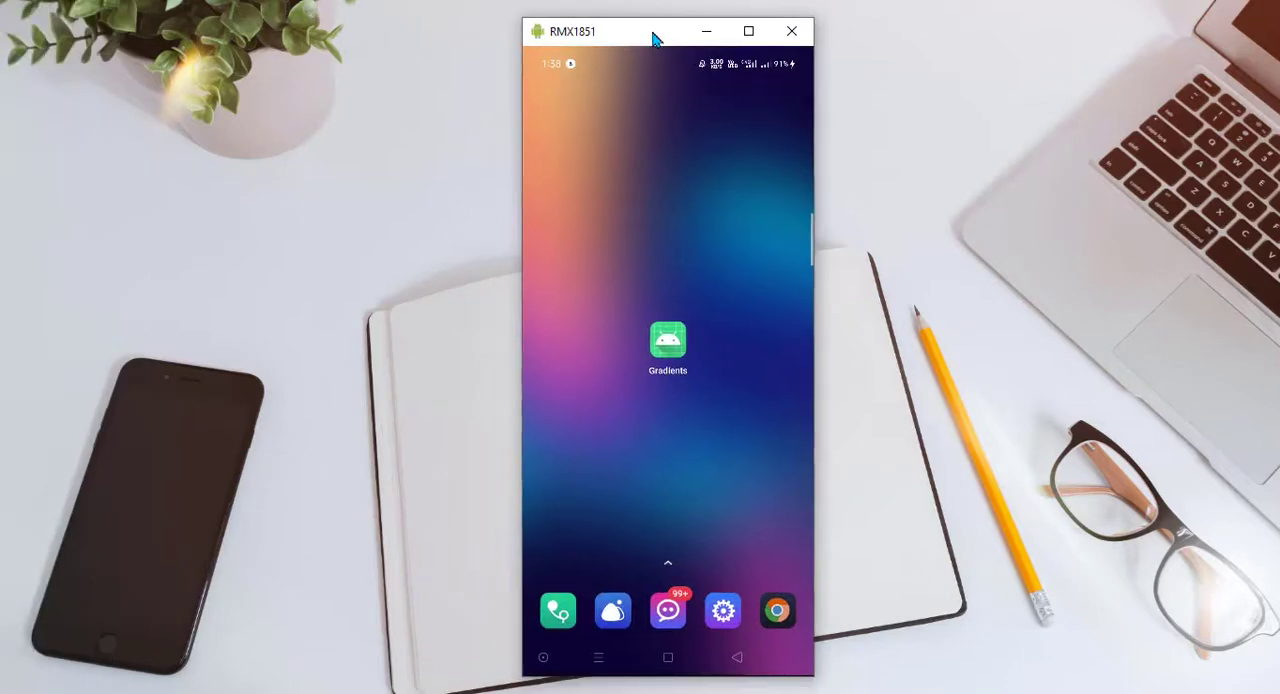
- Launch the Gradients app from the phone's home screen in scrcpy
left_click(668, 340)
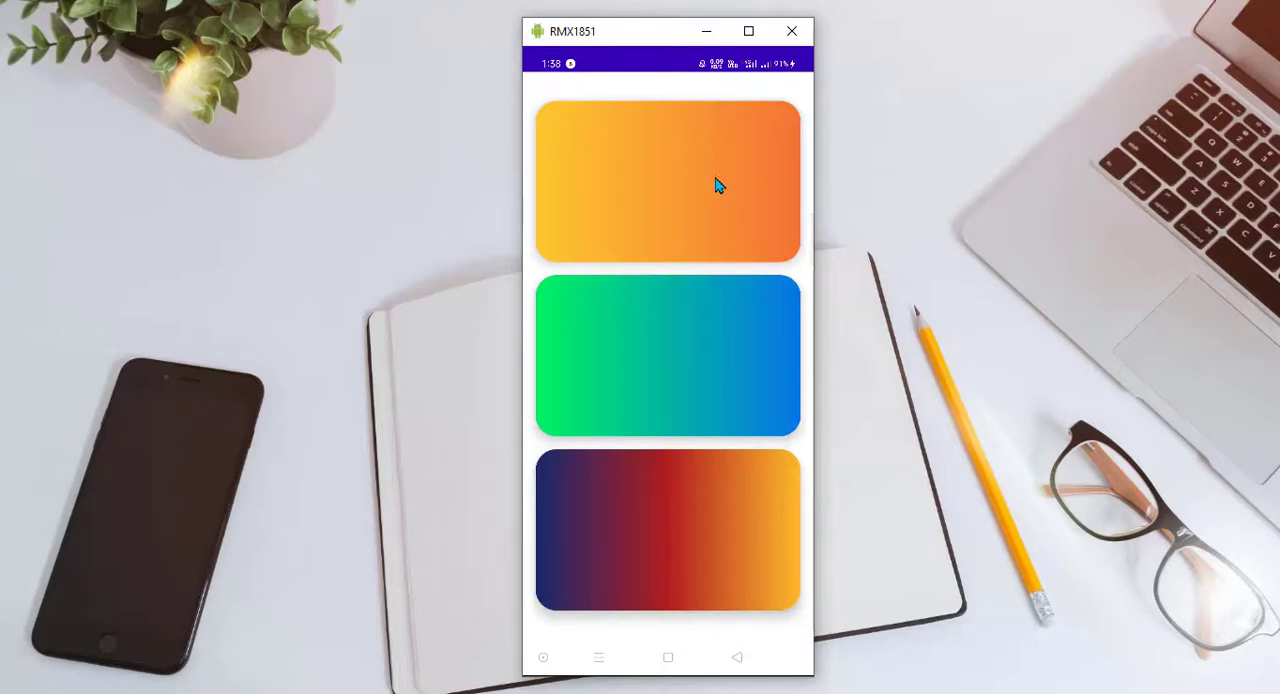
mouse_move(745, 189)
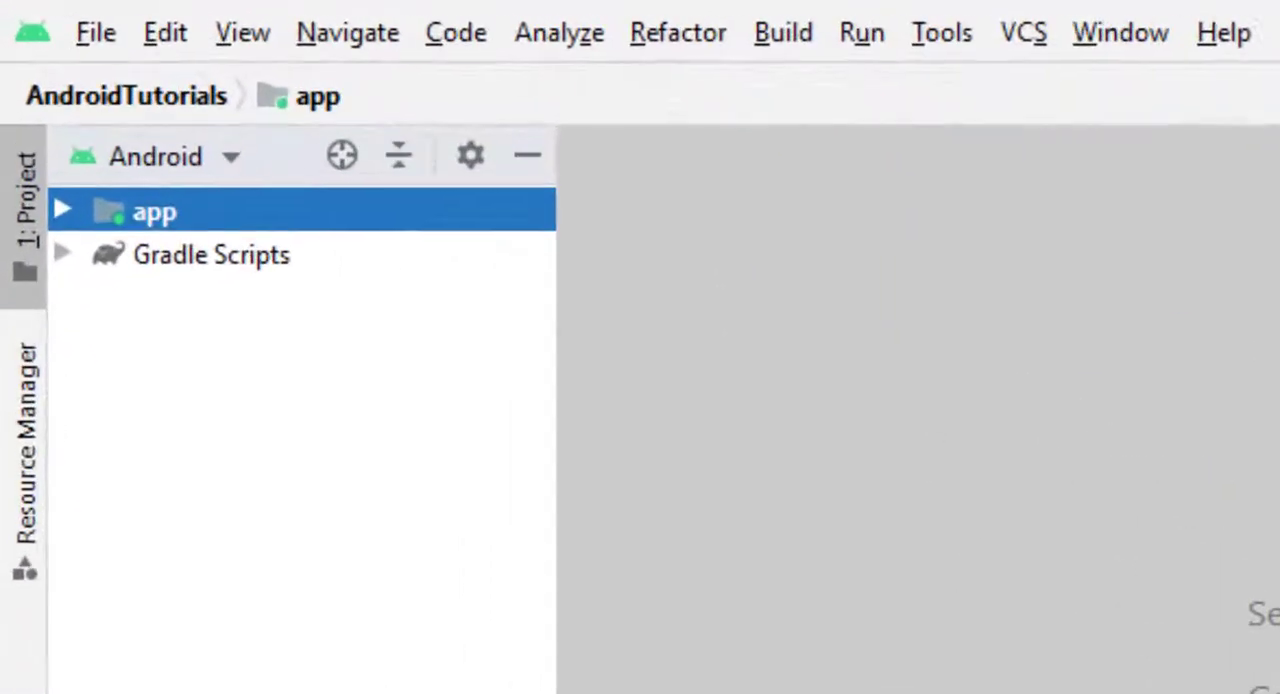
- Open MainActivity from app > java, then switch to activity_main.xml
left_click(62, 210)
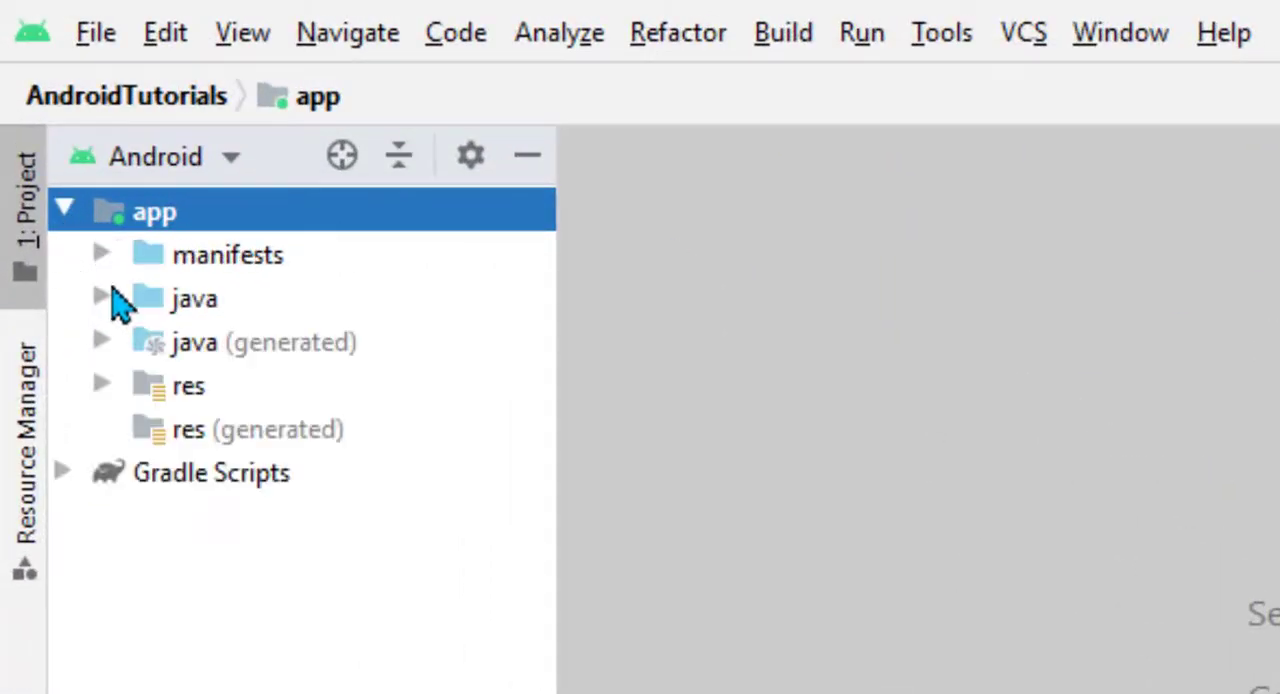
left_click(101, 298)
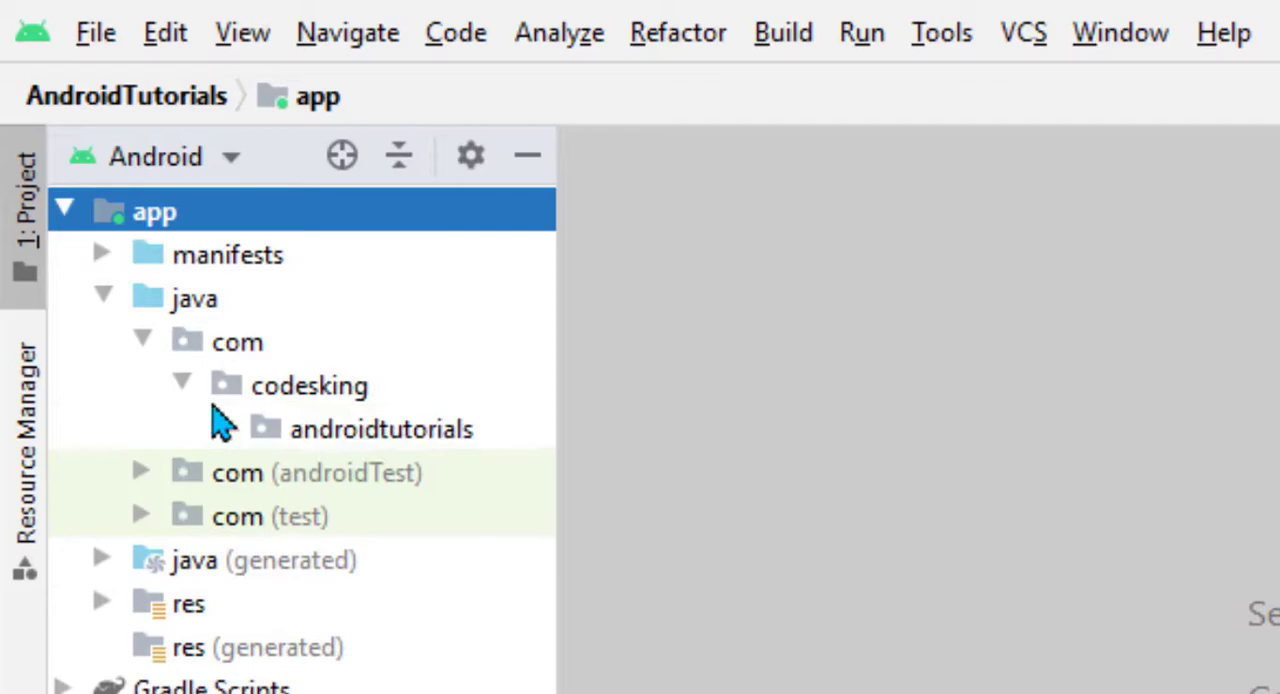
double_click(380, 428)
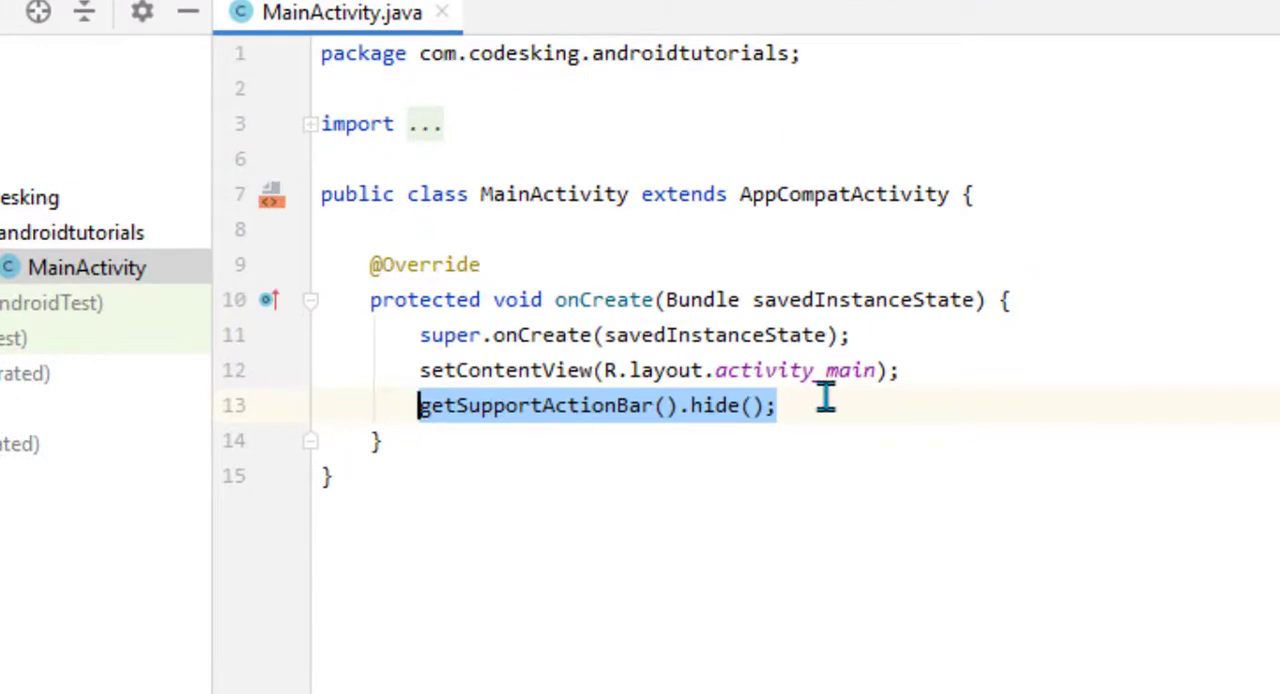
left_click(590, 13)
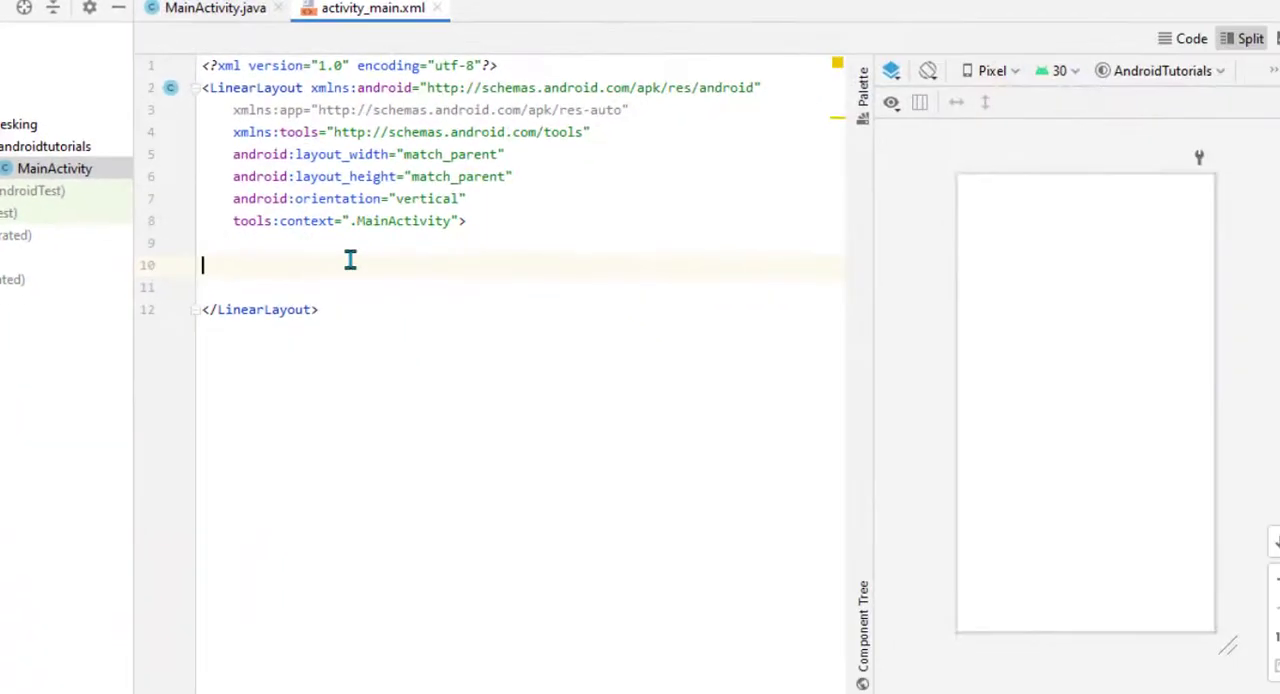
- Write two CardViews, each 200dp tall, 10dp elevation, 10dp margin, 26dp corners, with inner LinearLayout
type("<")
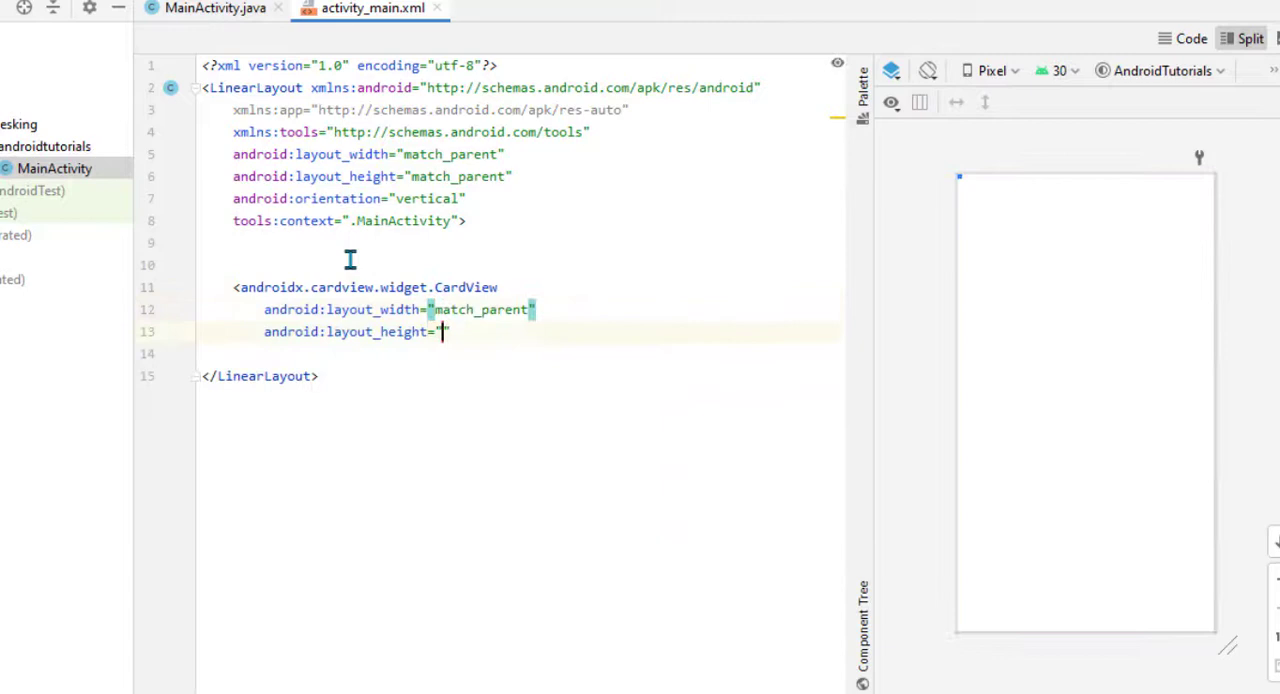
type("200dp")
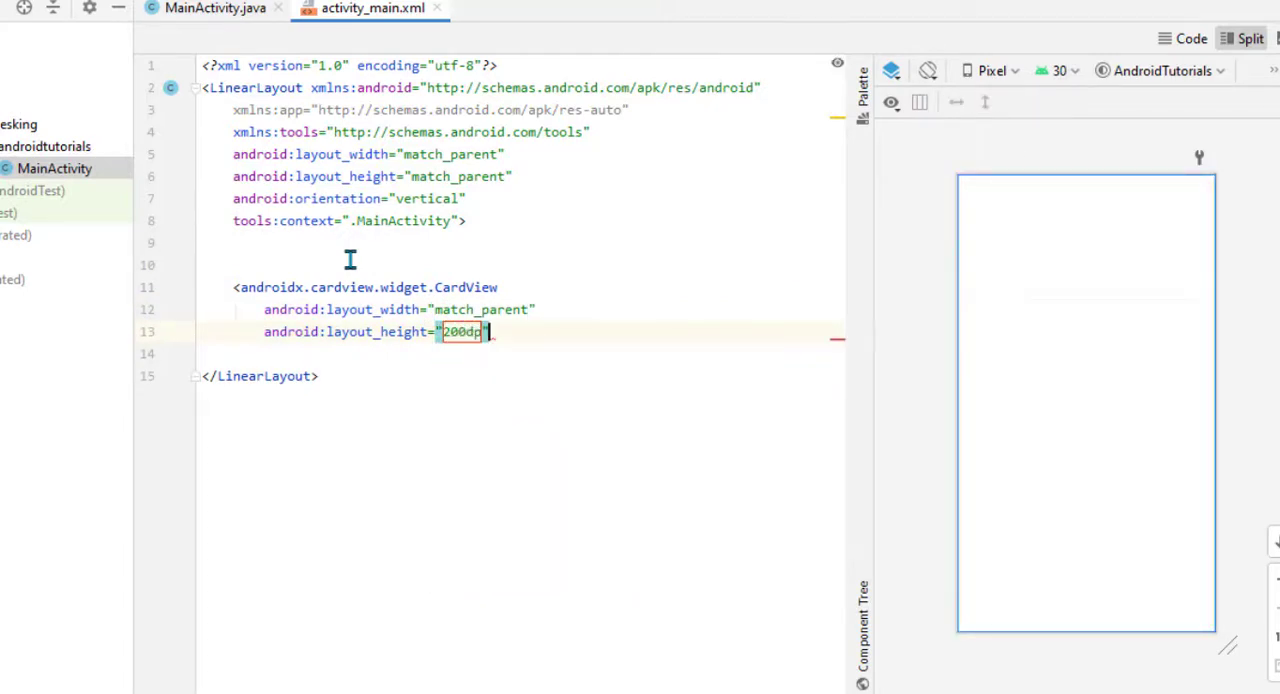
type("card")
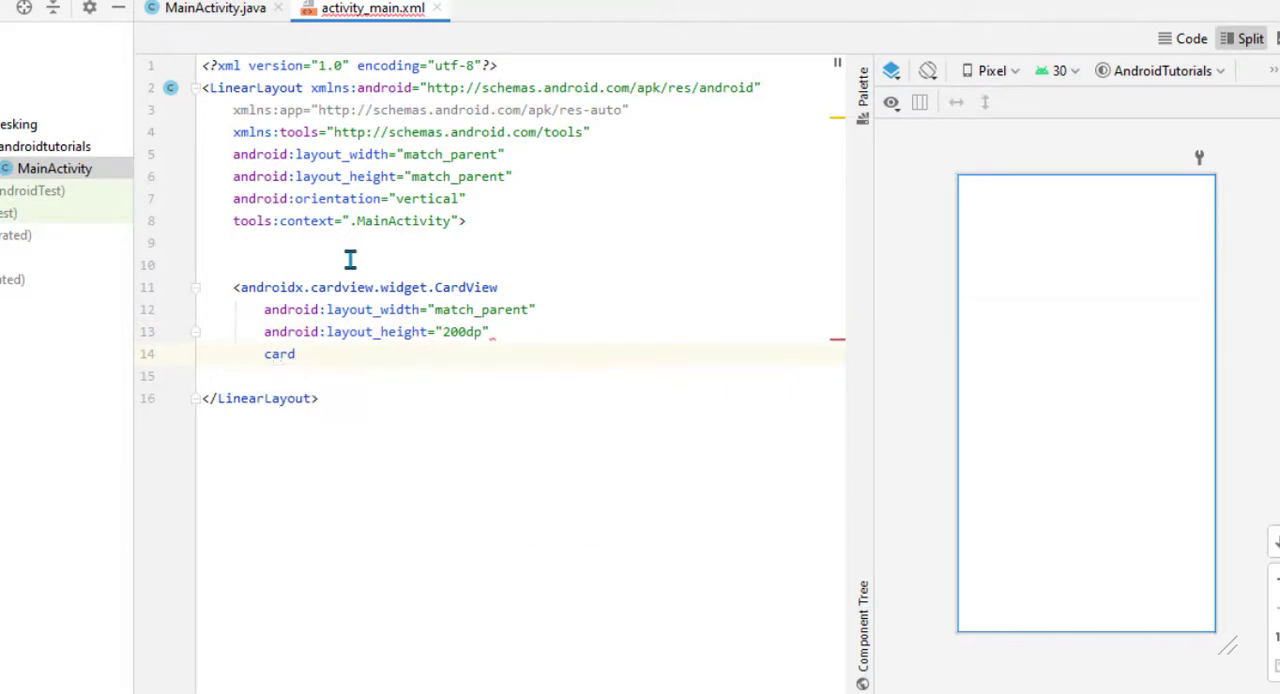
type("app:cardElevation=\"10dp\"")
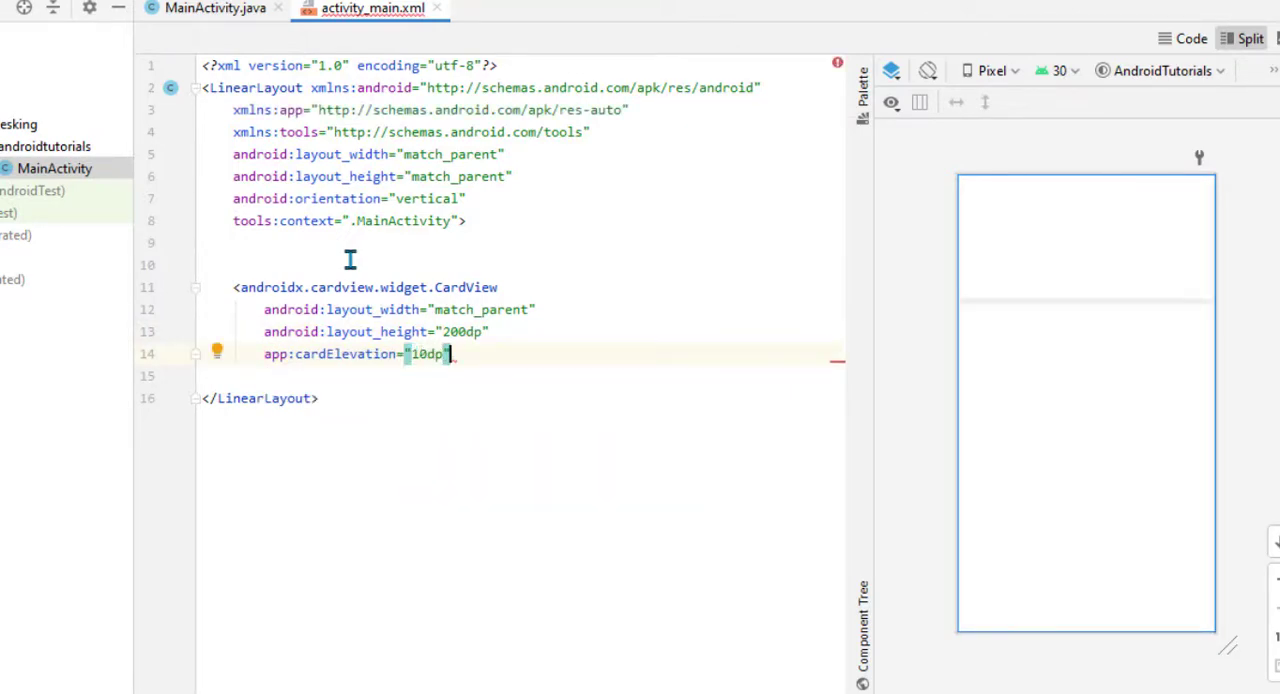
type("android:layout_margin=\"")
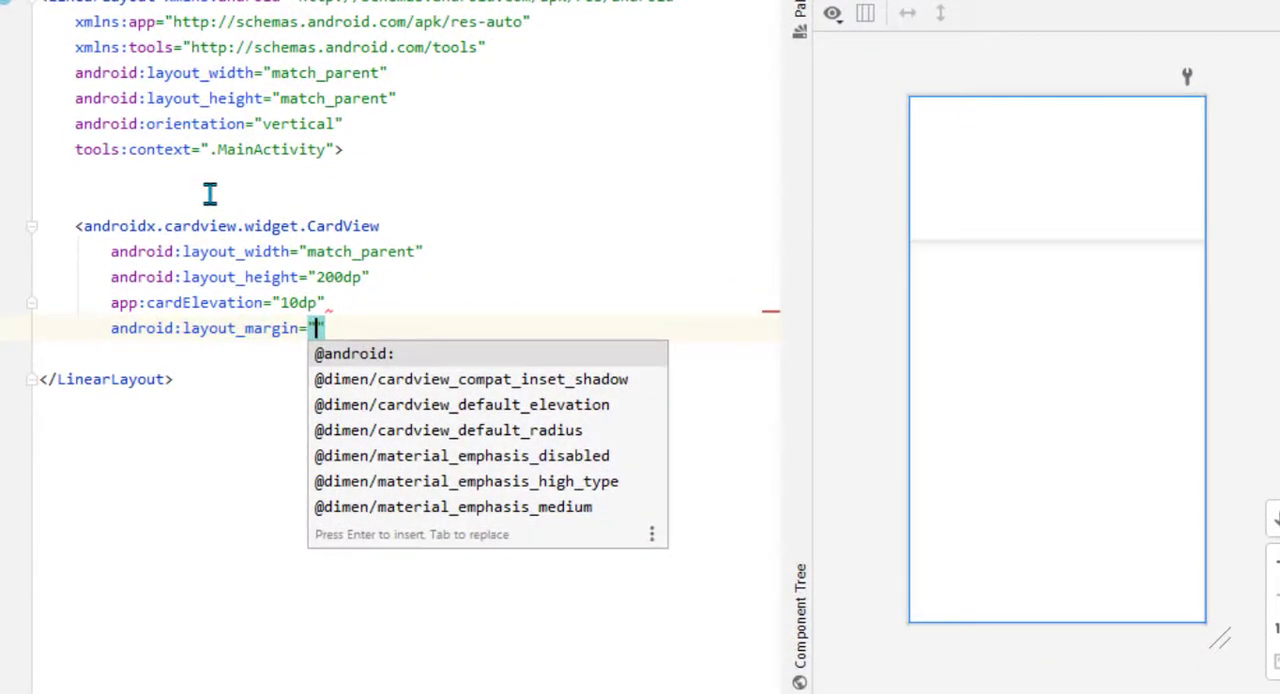
type("10dp")
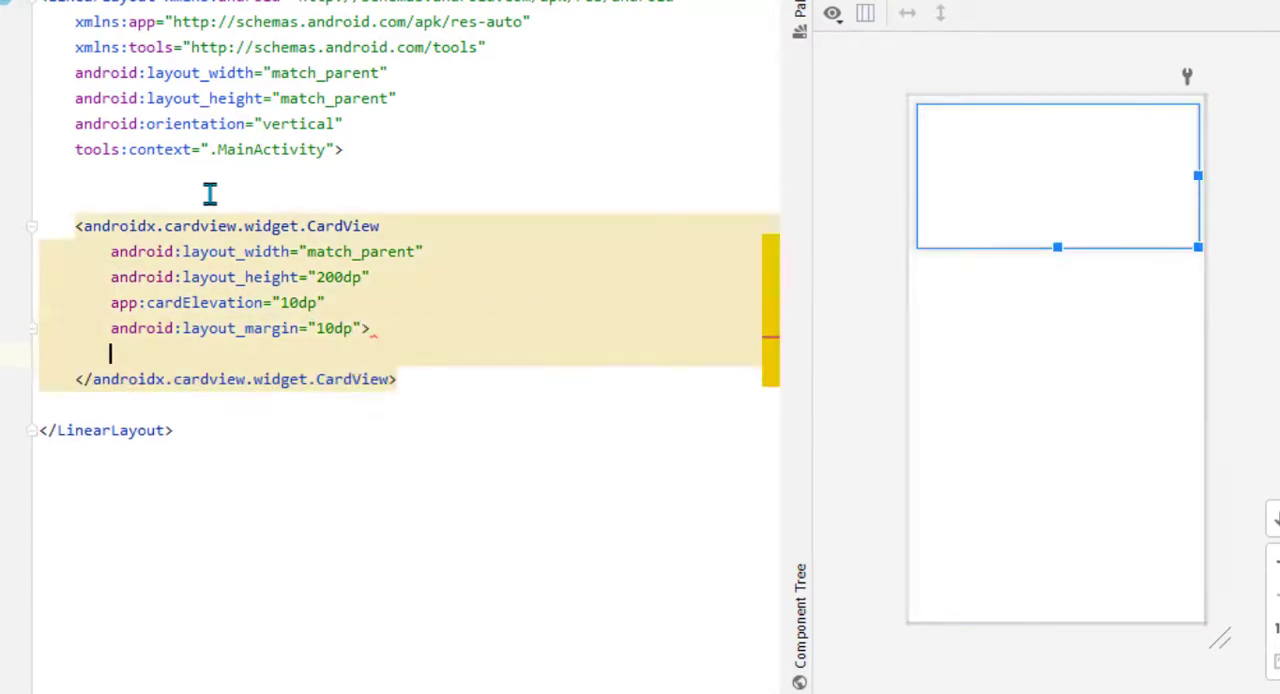
type("<LinearLayout")
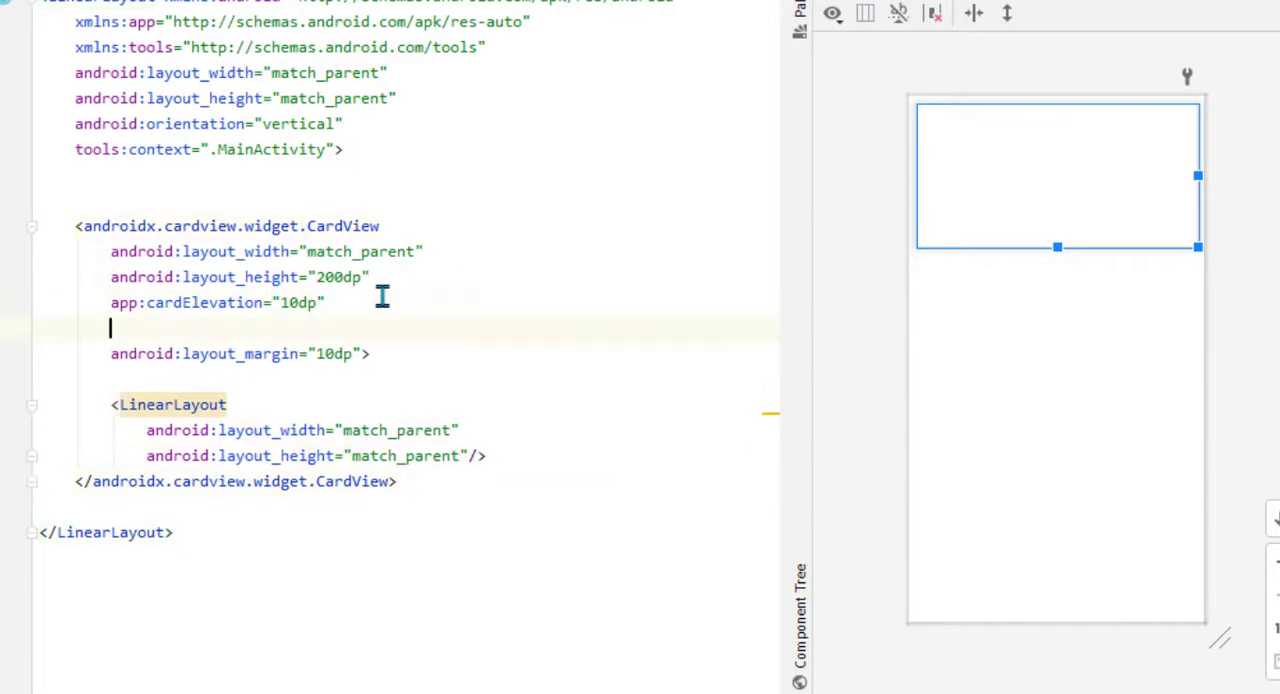
type("app:cardCornerRadius=\"\"")
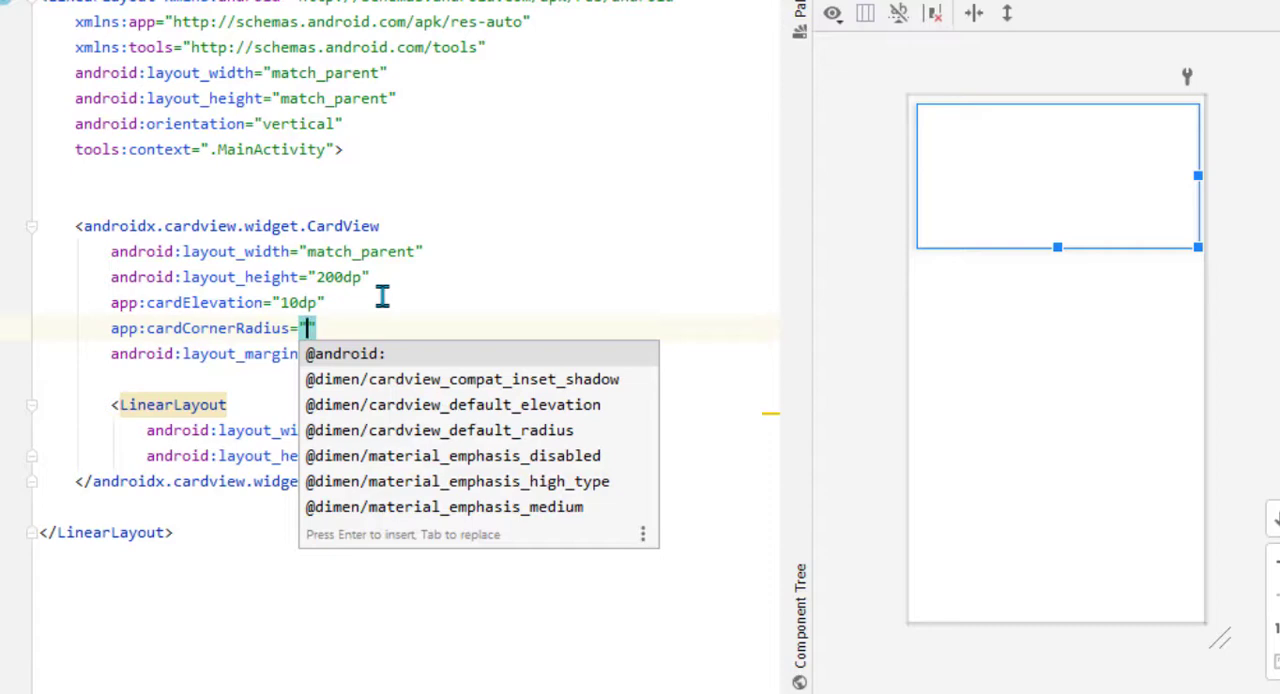
type("26dp")
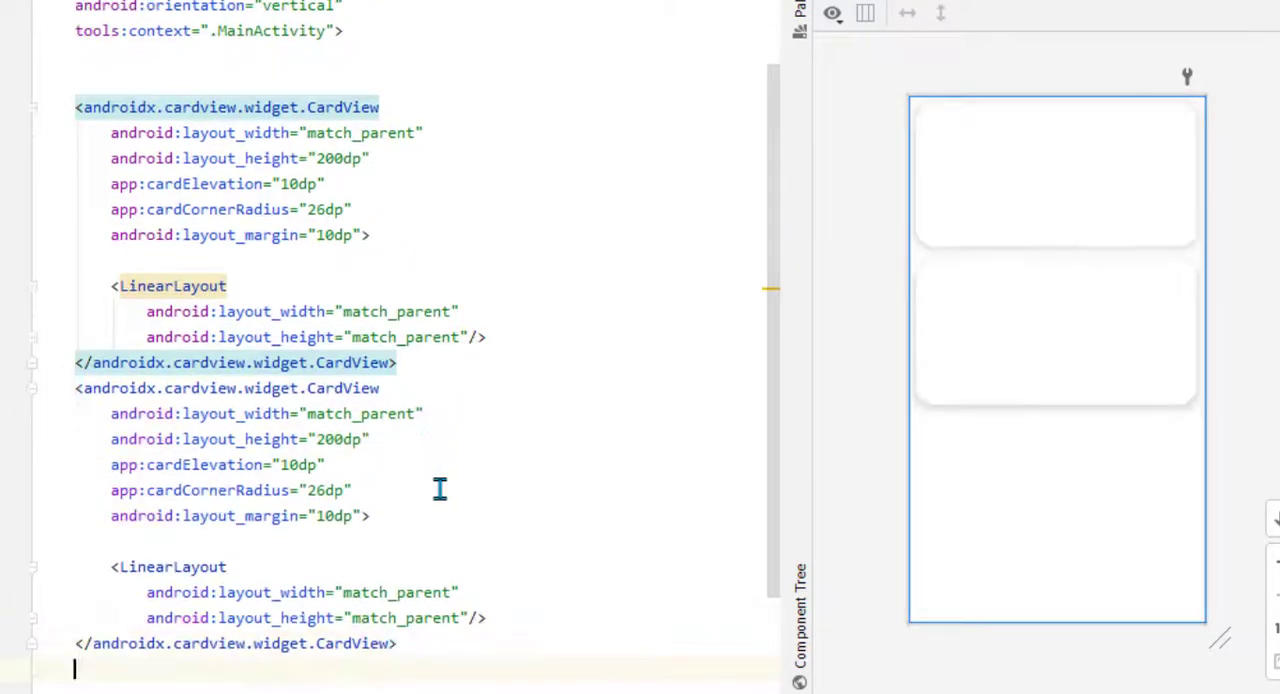
- Add a third CardView and give the root LinearLayout center gravity and 8dp padding
scroll("down", 3)
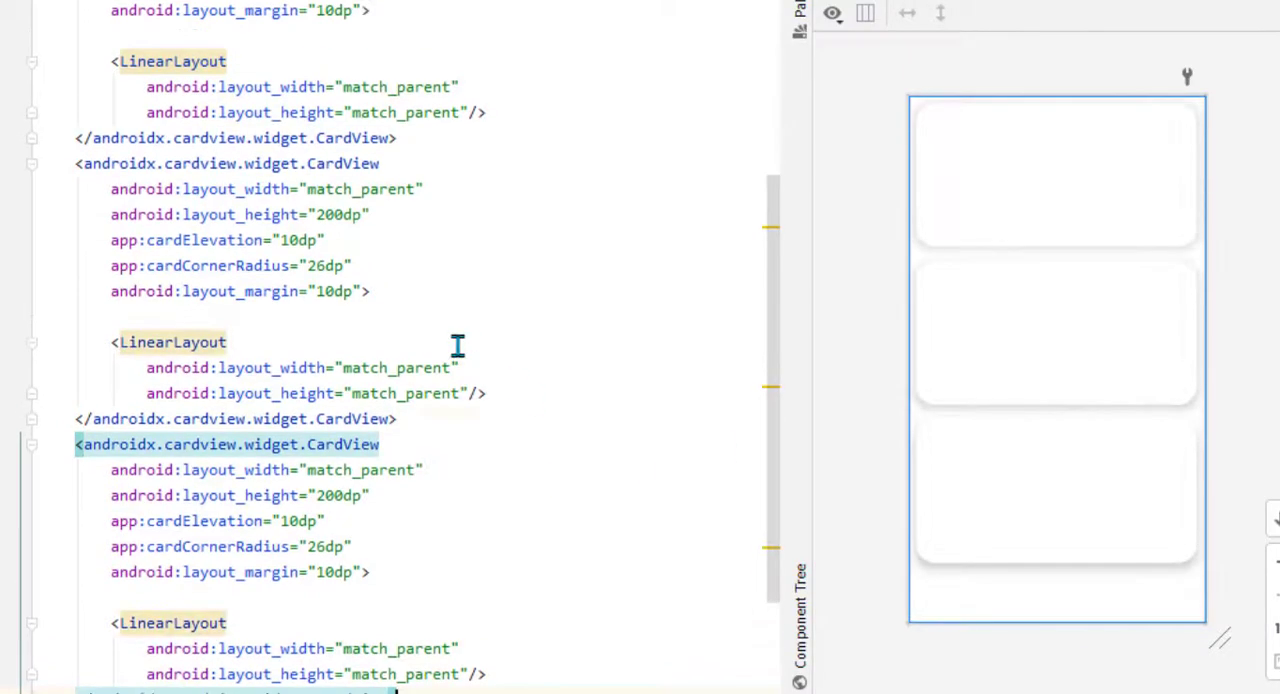
scroll("up", 3)
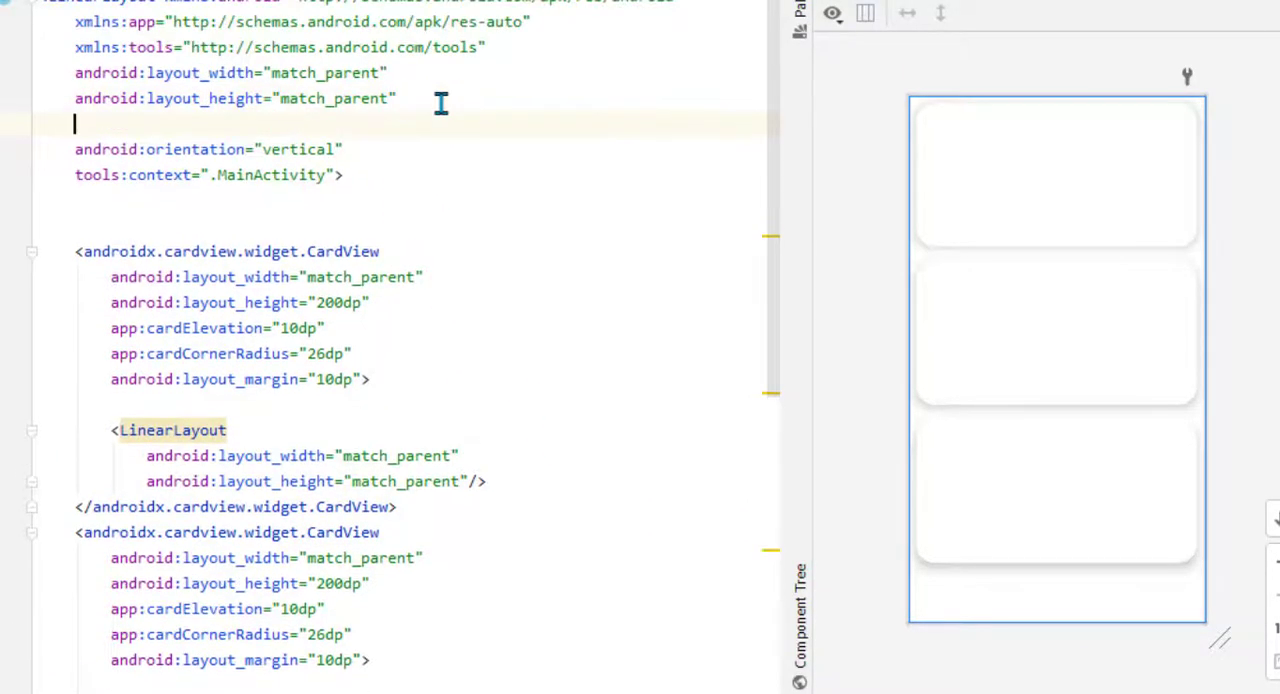
type("android:gravity=\"center\"")
type("android:padding=\"")
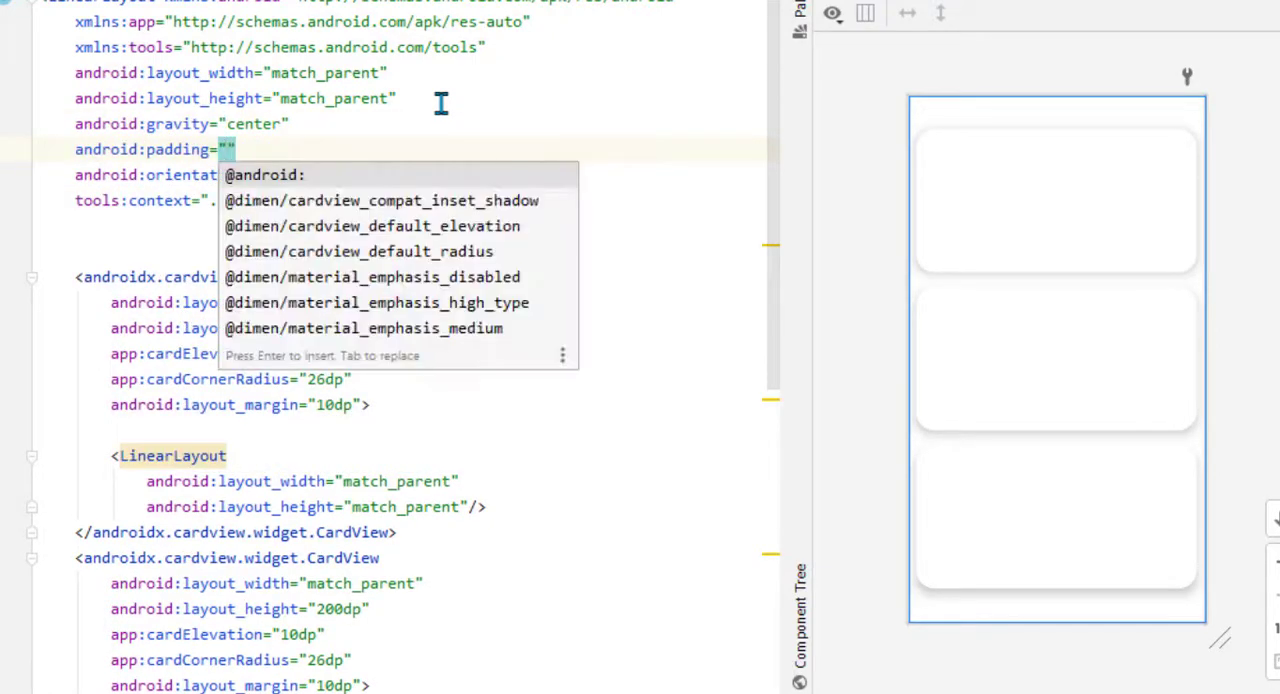
type("8dp")
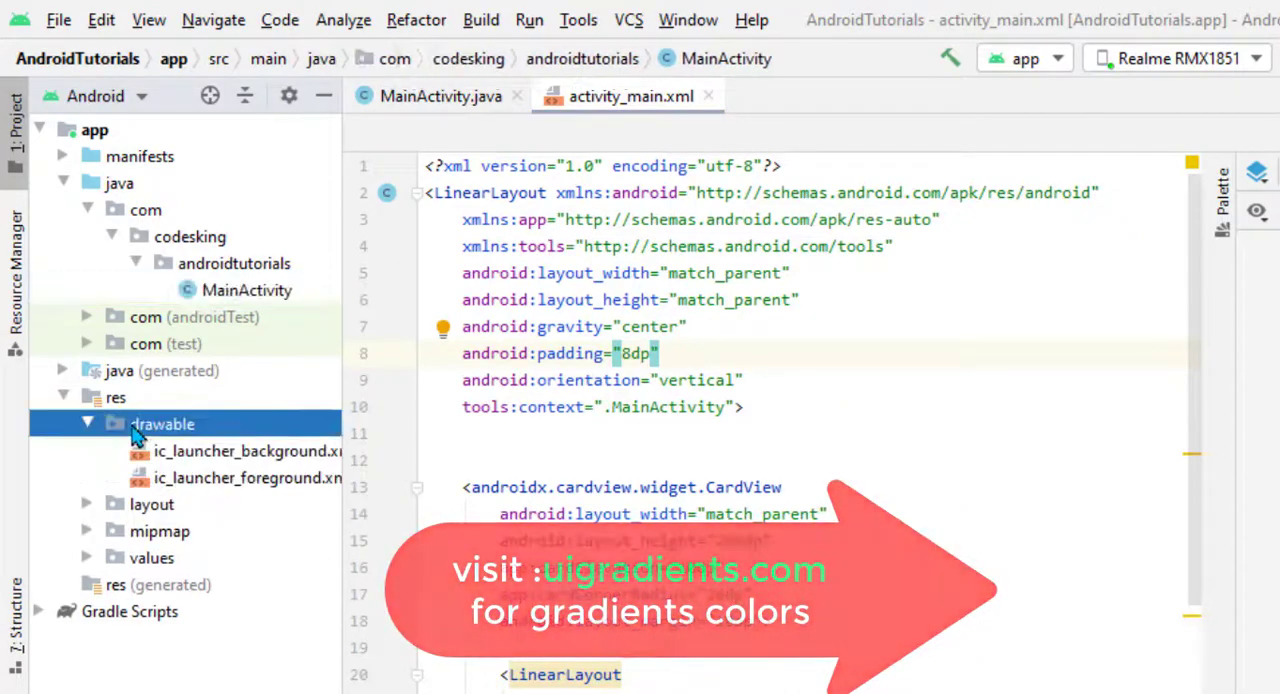
- Create the gradient1.xml drawable and change its root element to shape
right_click(163, 423)
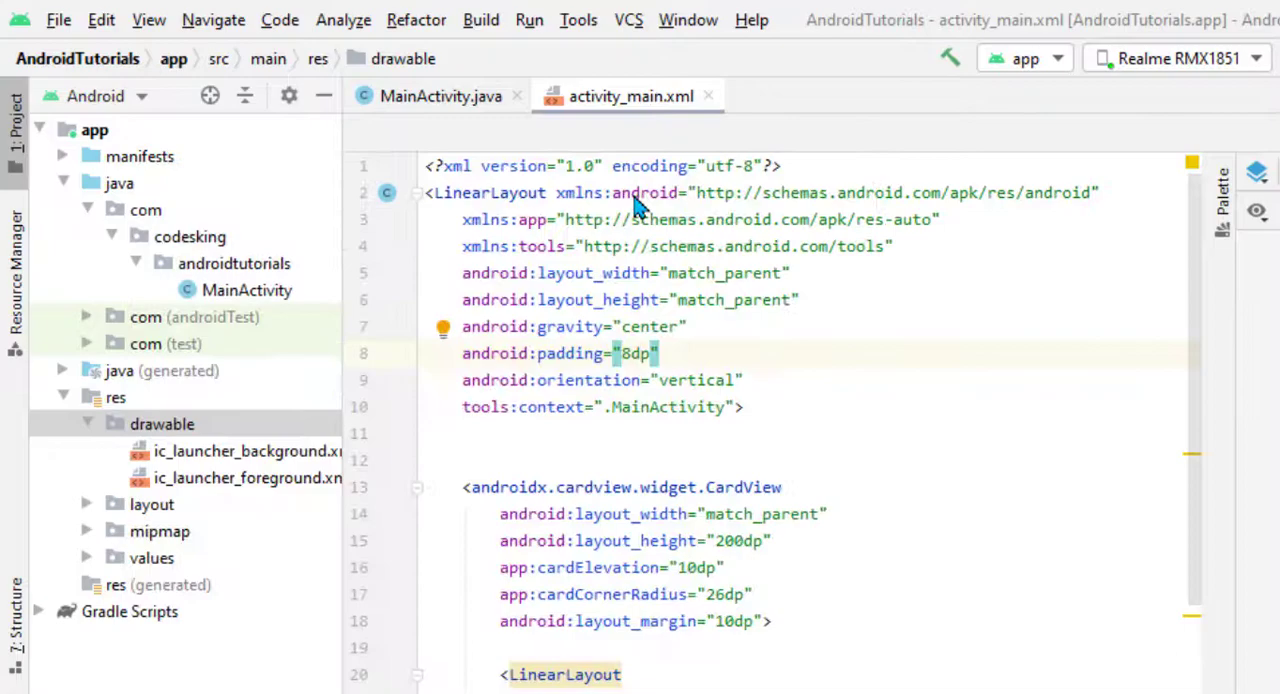
type("gradie")
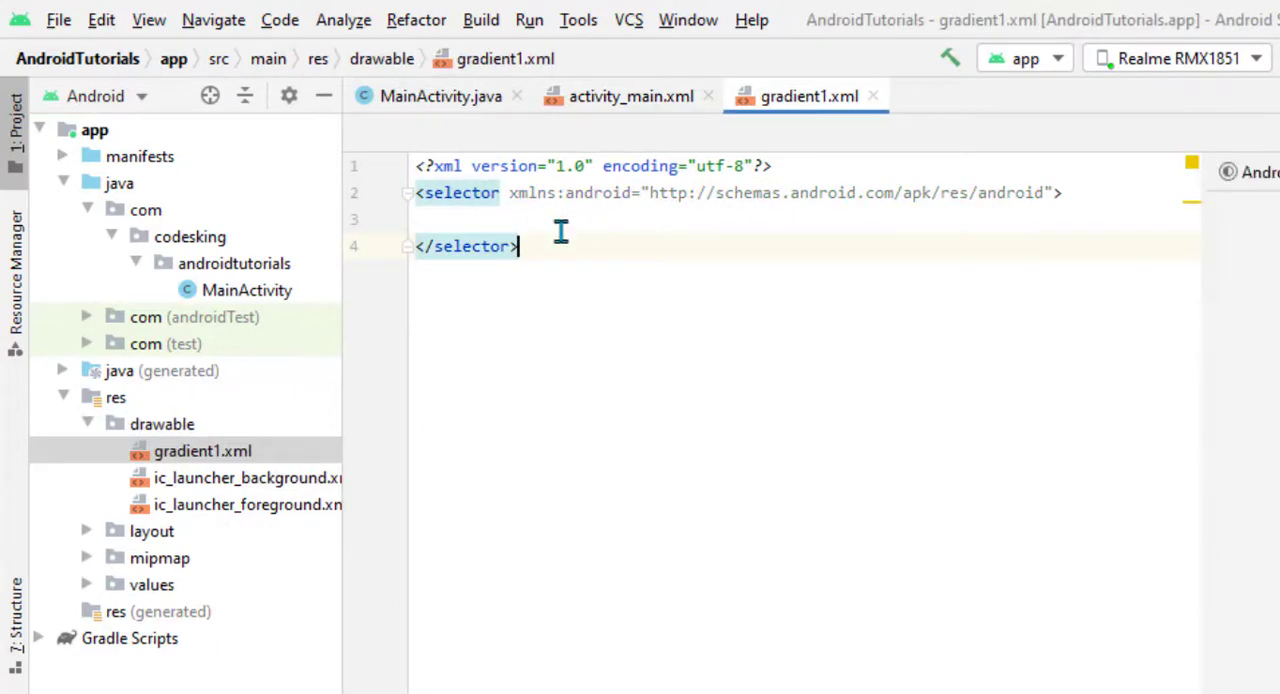
key("Enter")
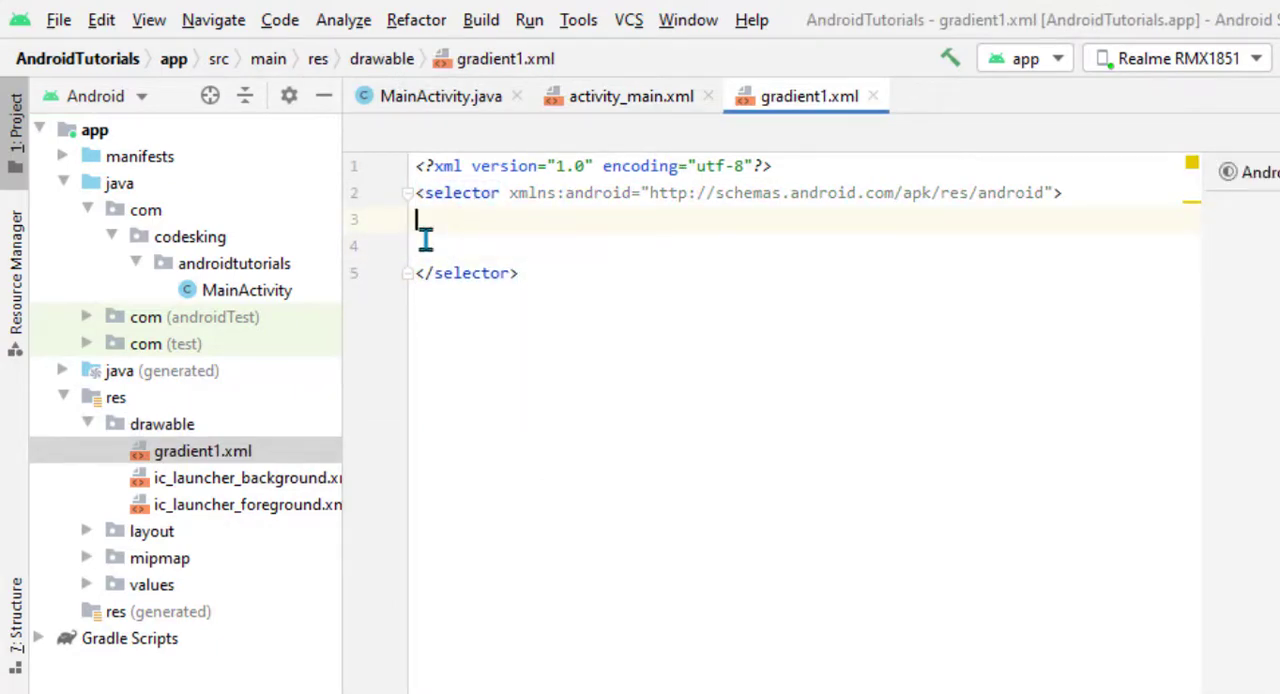
type("sha")
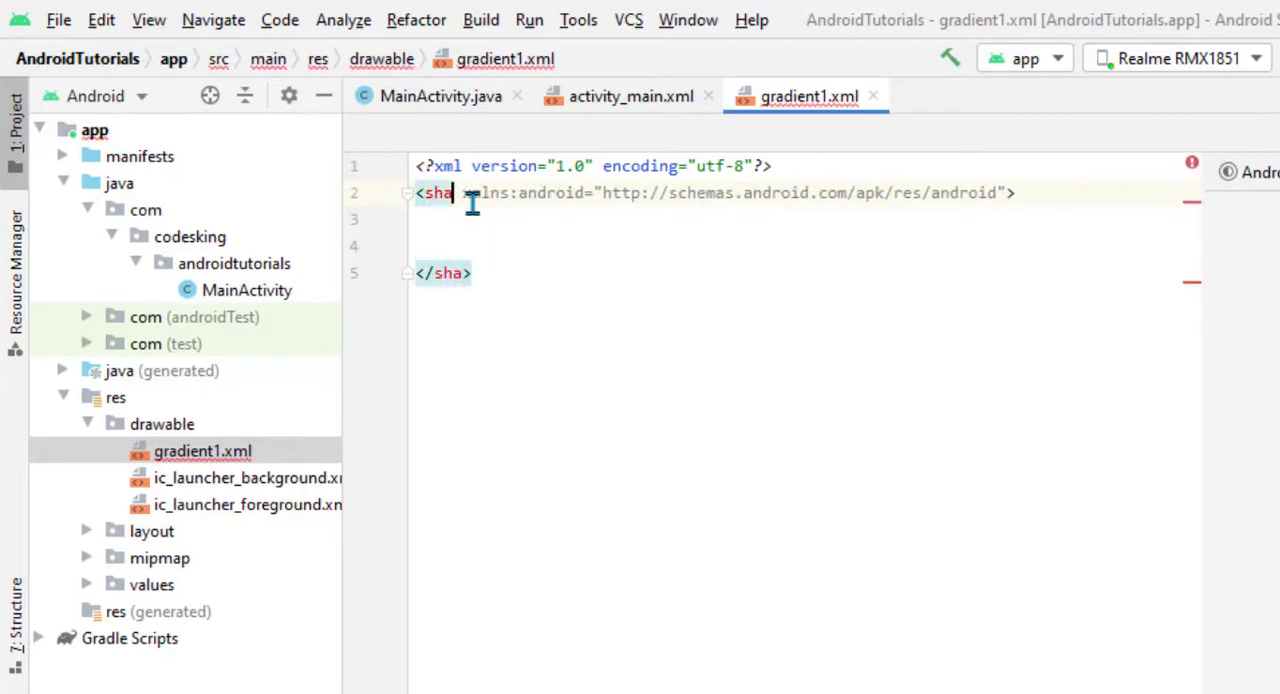
type("pe")
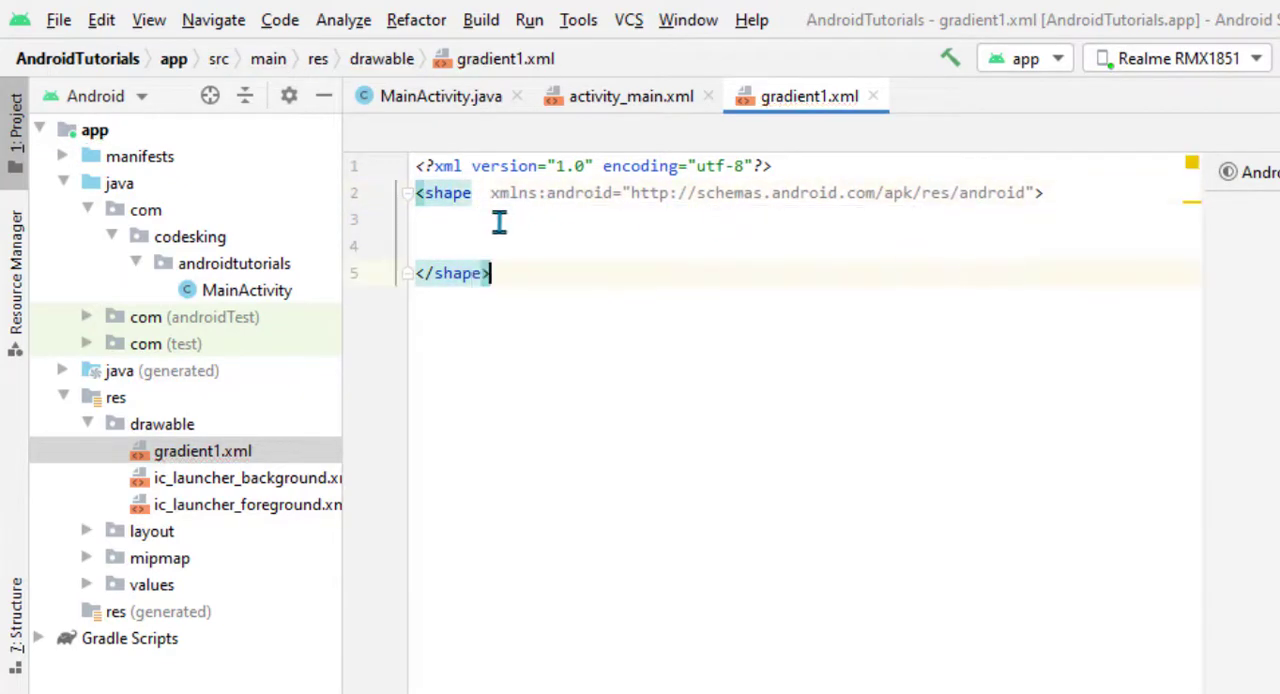
- Add a linear gradient at angle 0 from #fdc830 to #37335
type("<gradient")
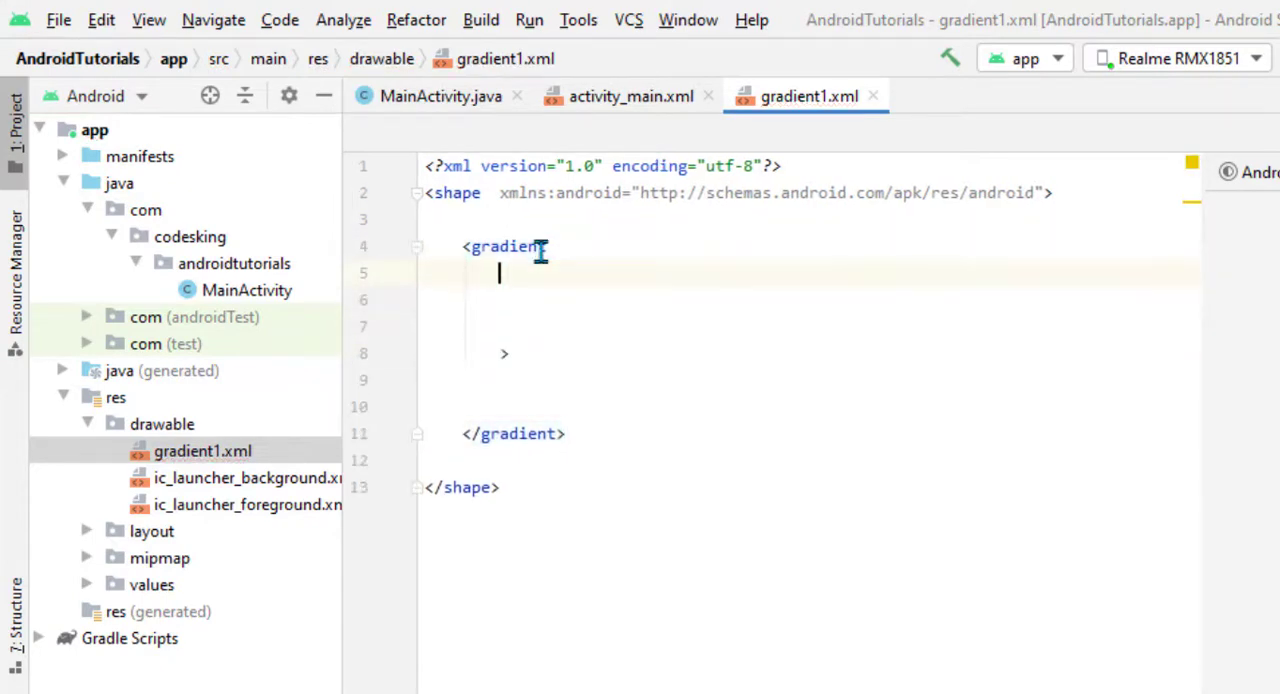
type("android:type=\"linear\"")
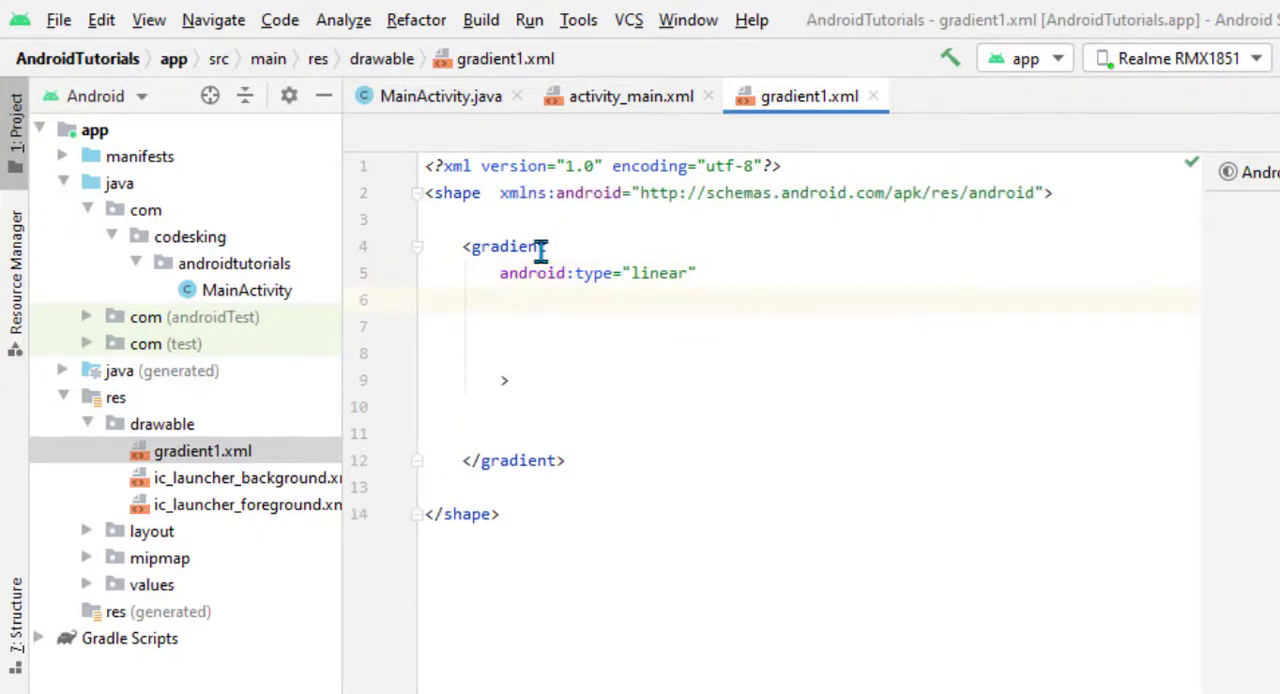
type("android:angle=\"0\"")
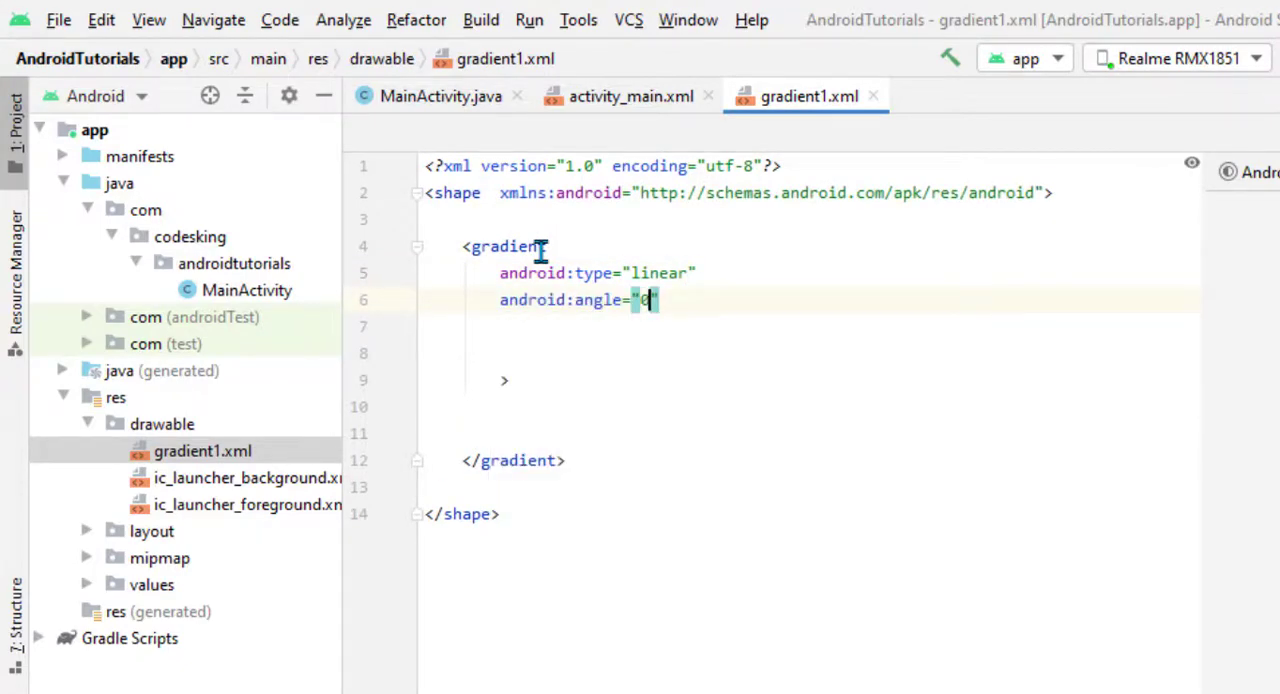
type("startColor=\"#")
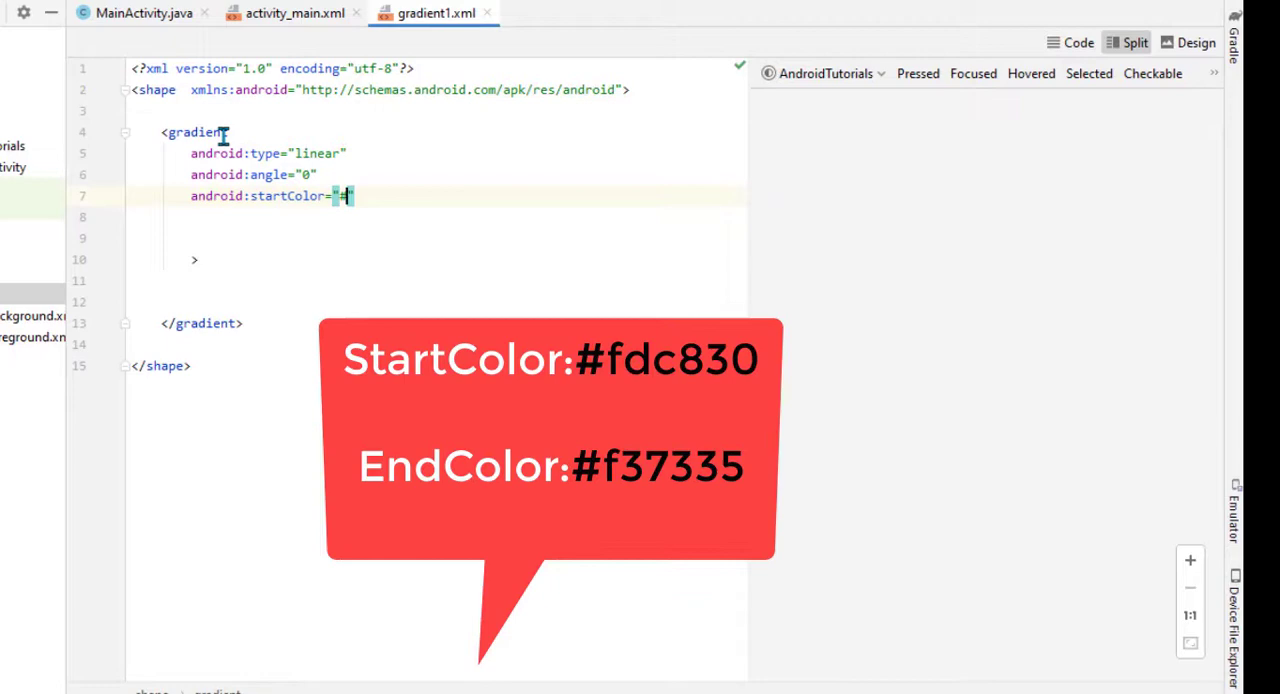
type("#fdc8")
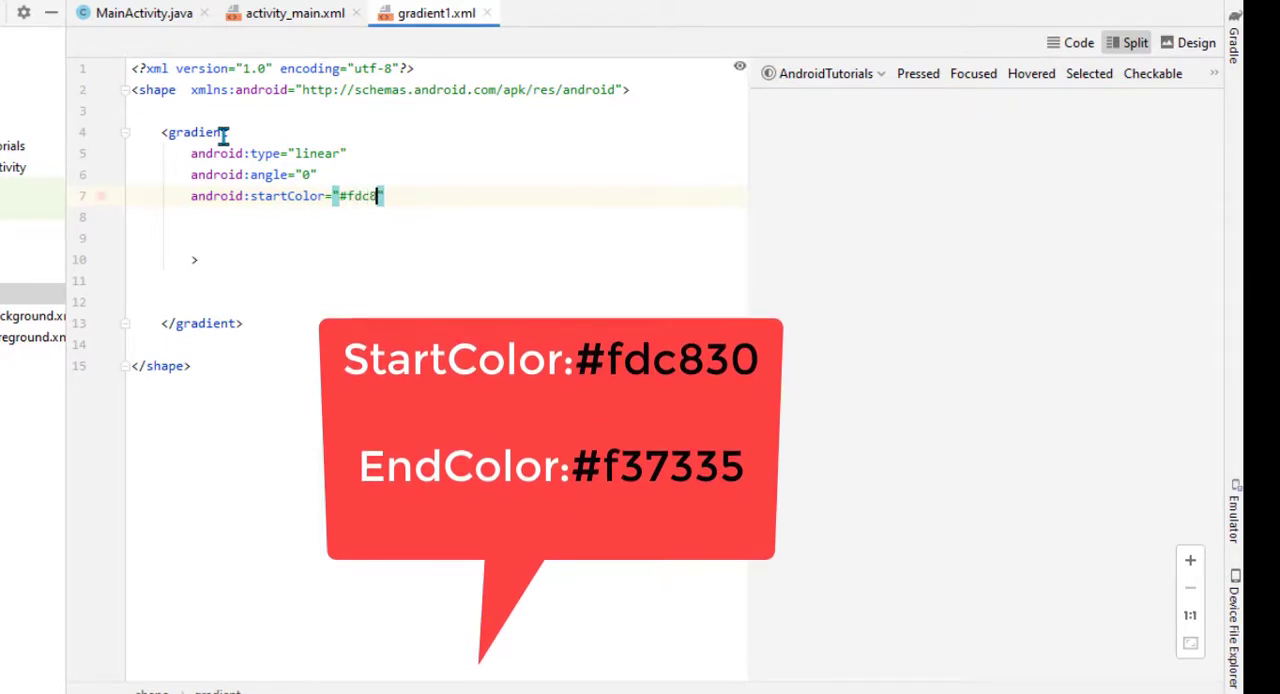
type("endColor=\"#")
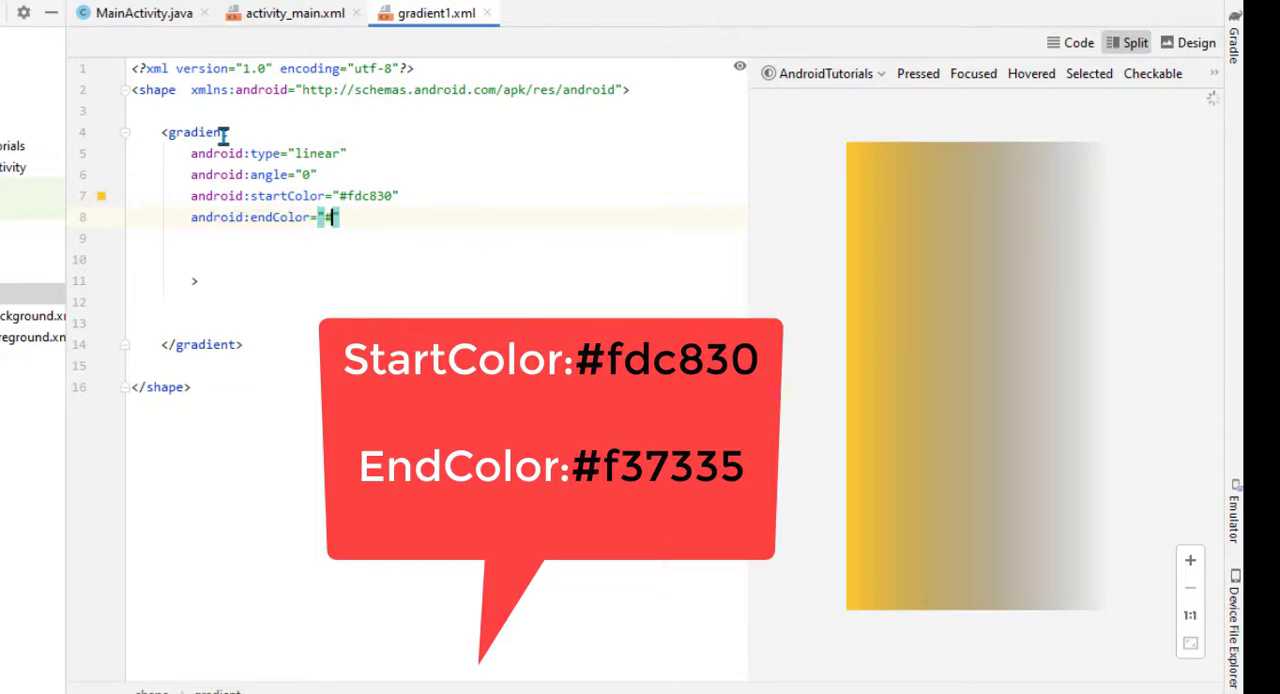
type("#37335")
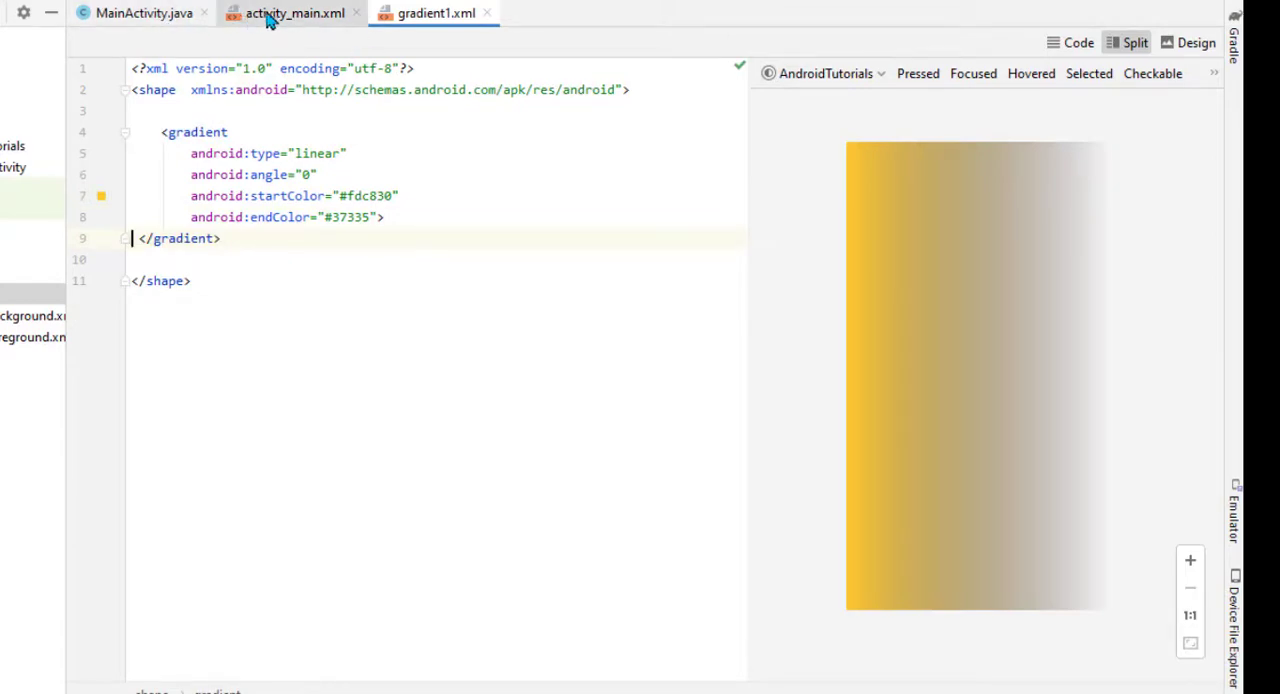
left_click(293, 13)
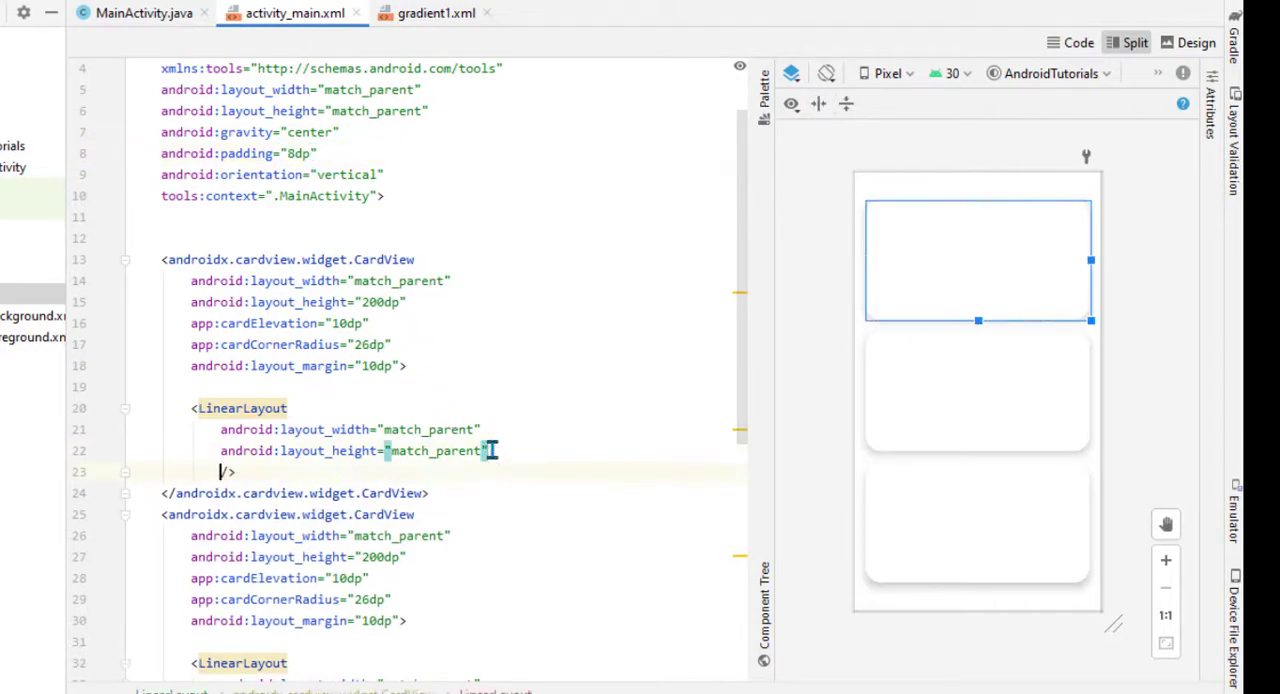
type("android:background=\"")
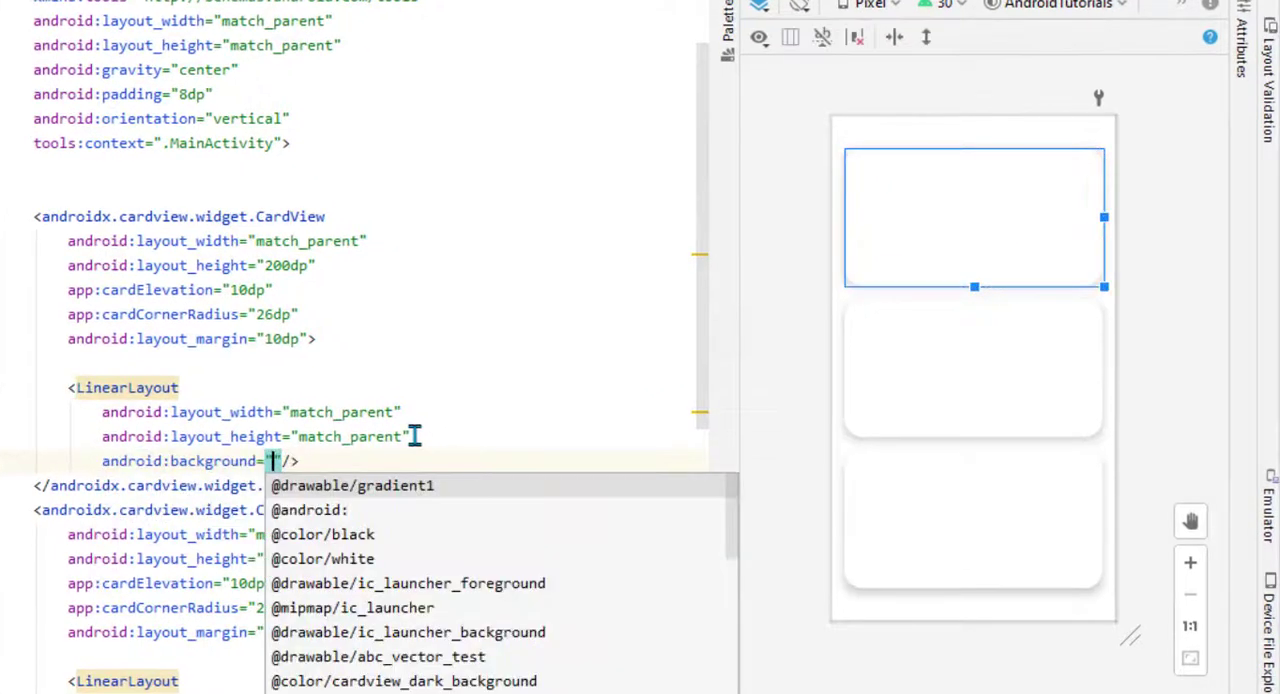
left_click(352, 485)
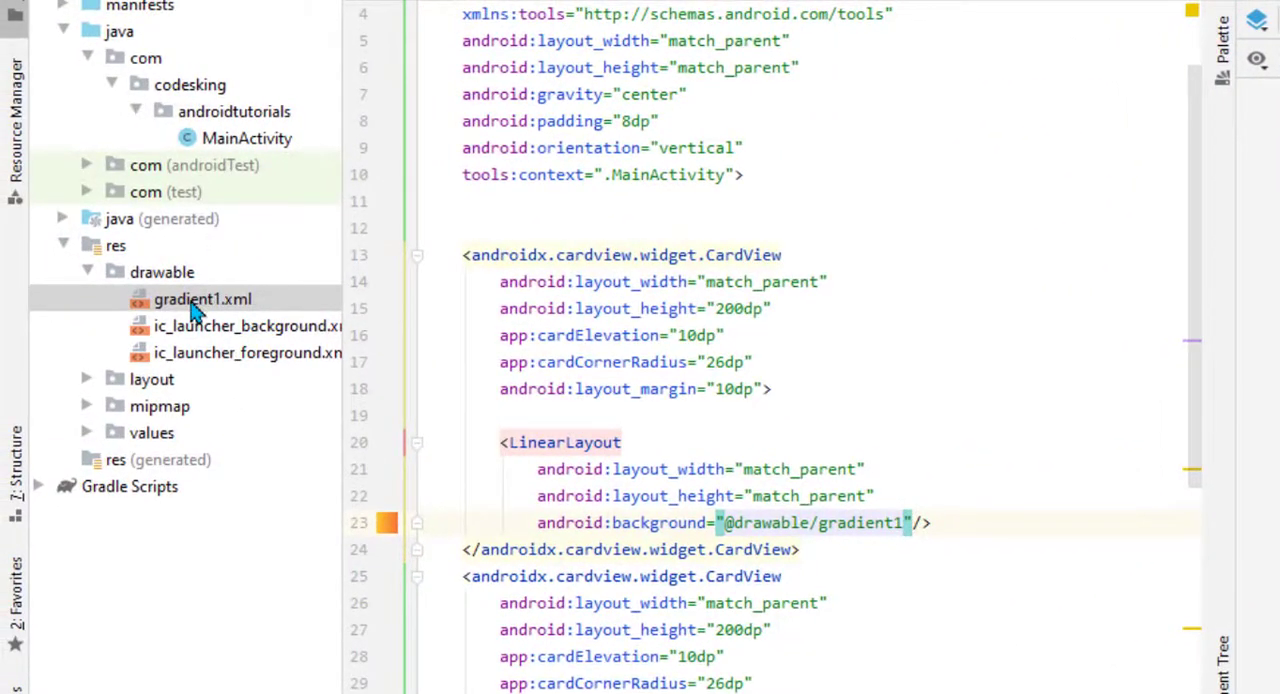
- Create gradient2.xml from gradient1 with a green #00f260 to blue gradient
left_click(161, 271)
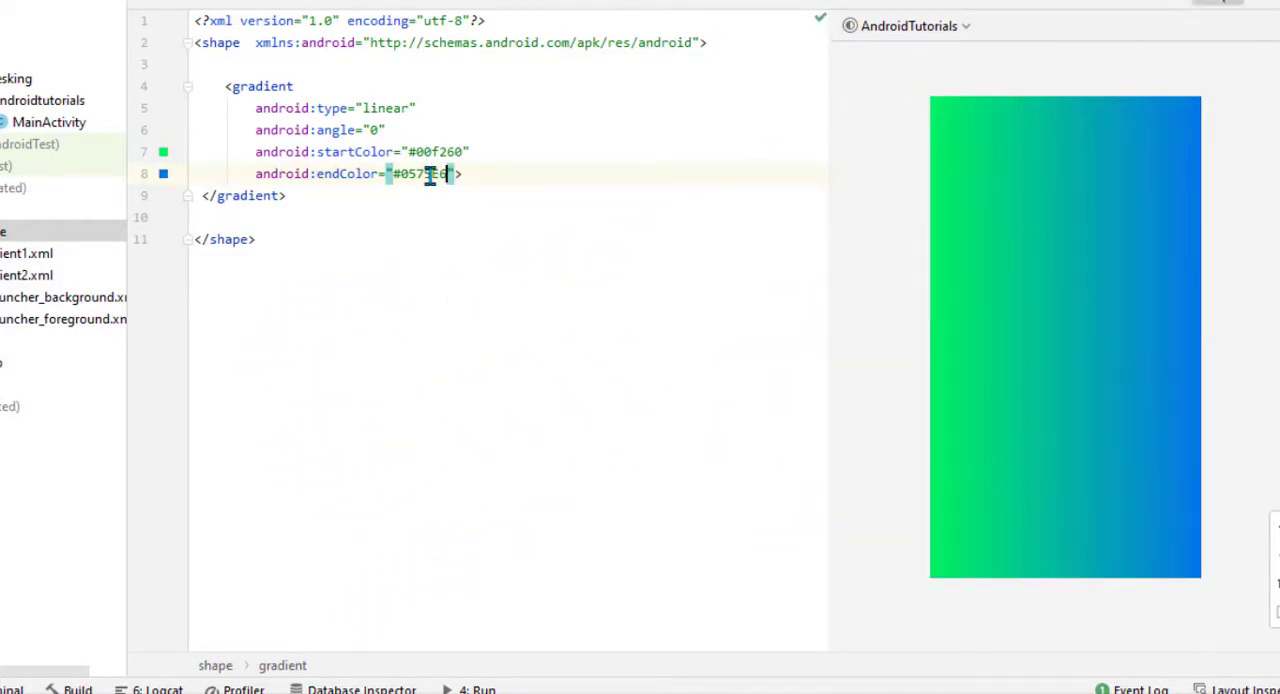
left_click(442, 67)
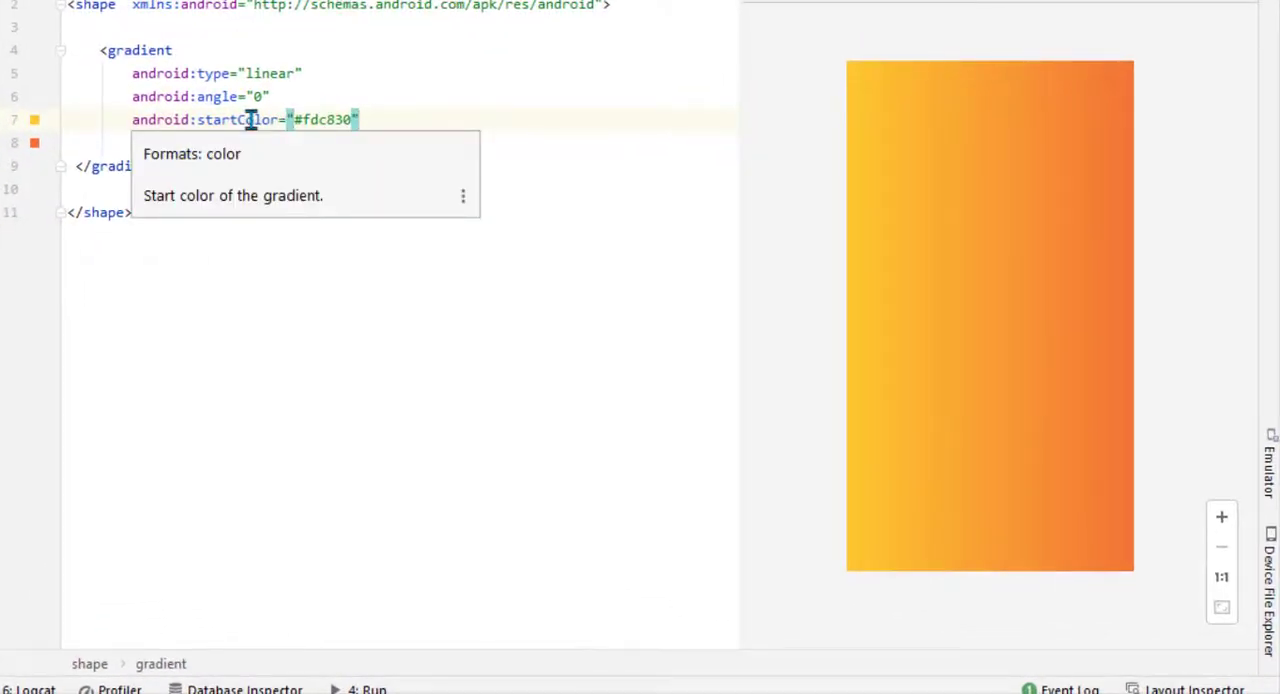
- Give gradient3 start #1a2a6c, center #b21f1f and end #fdbb2c colours
type("android:endColor=\"#f37335\">")
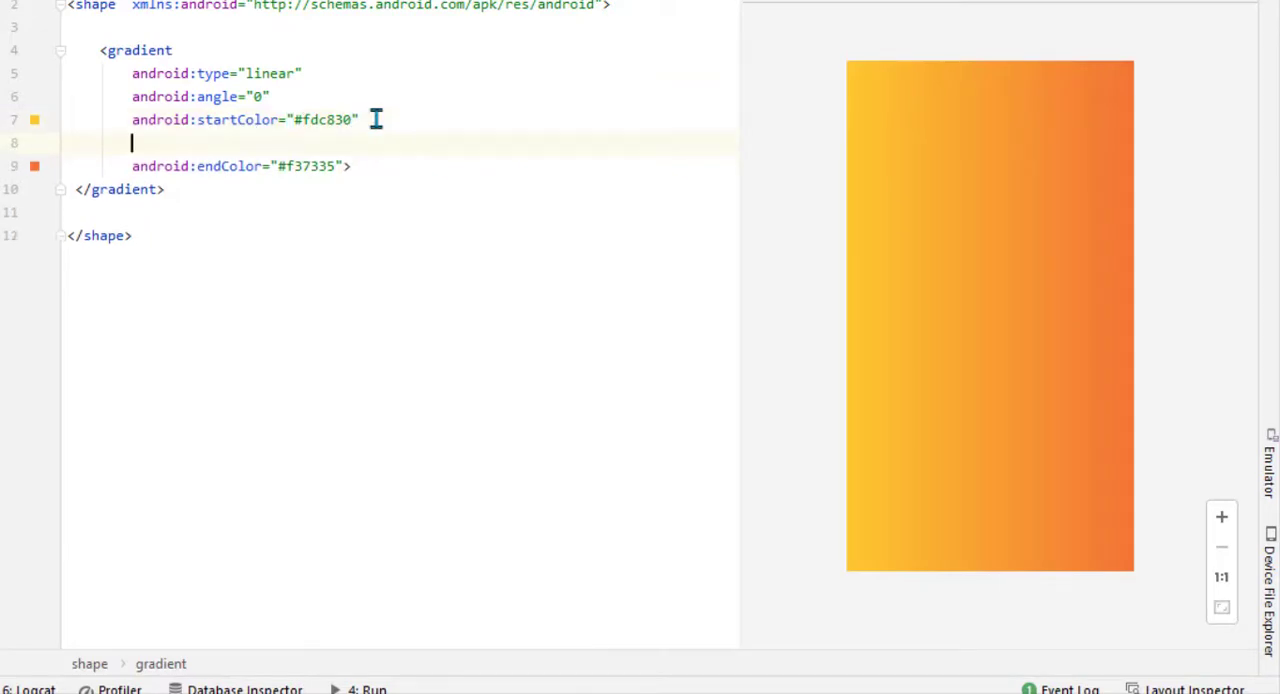
type("android:centerColor=\"#")
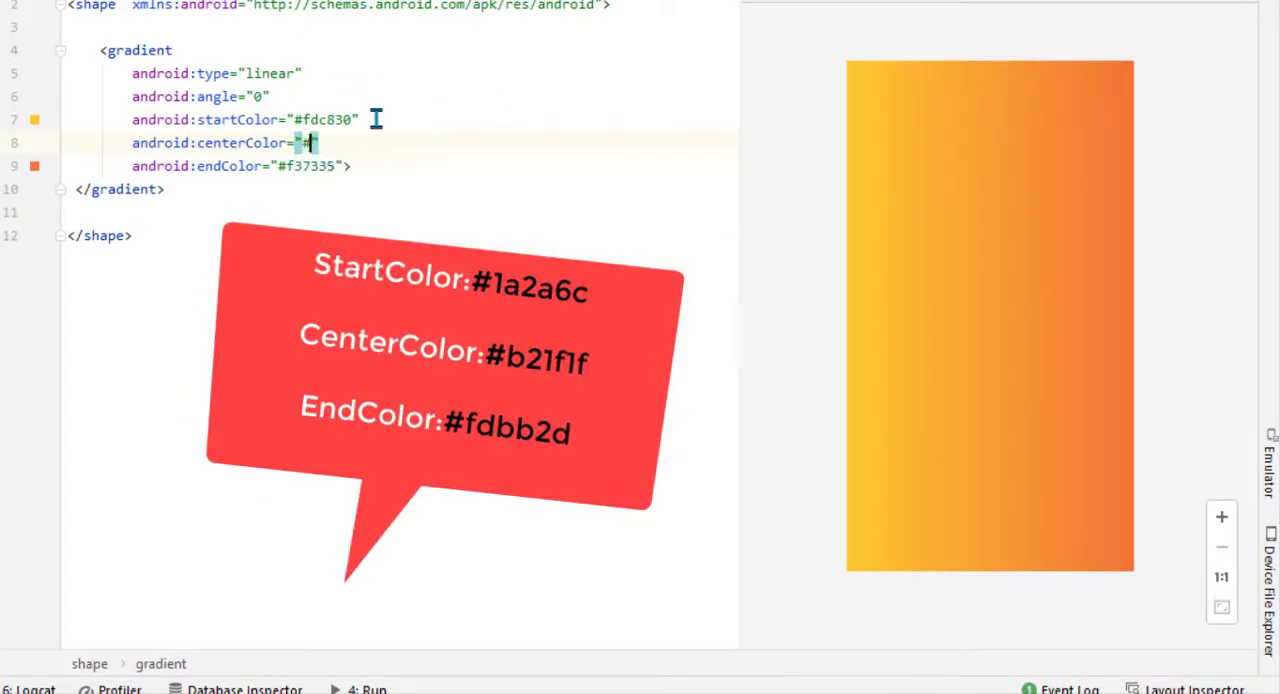
type("b21f1f")
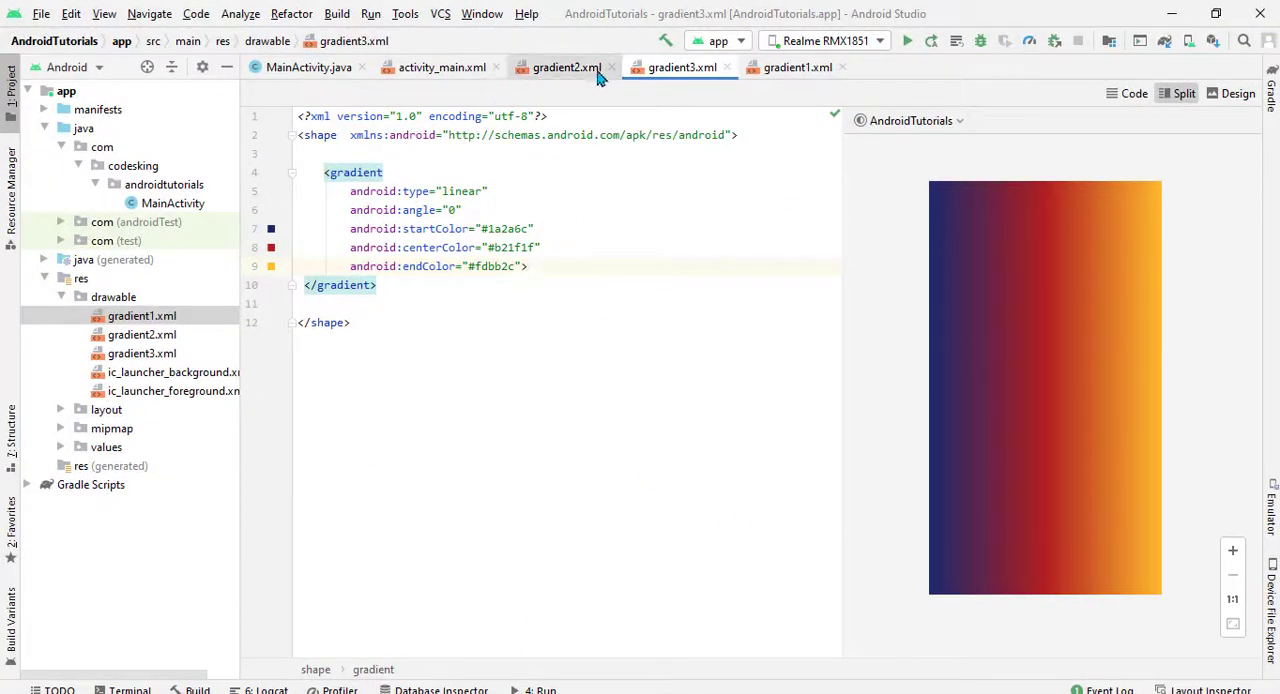
- Apply gradient2 and gradient3 to the second and third cards and run the app
left_click(441, 67)
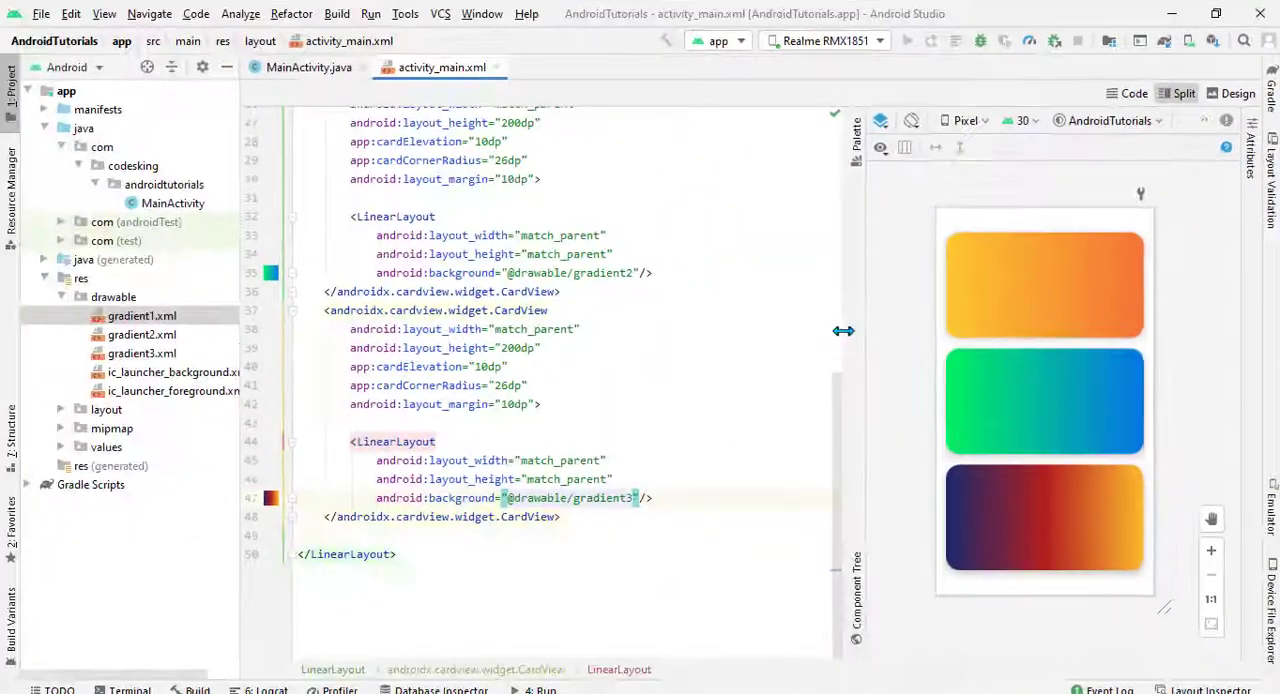
left_click(906, 40)
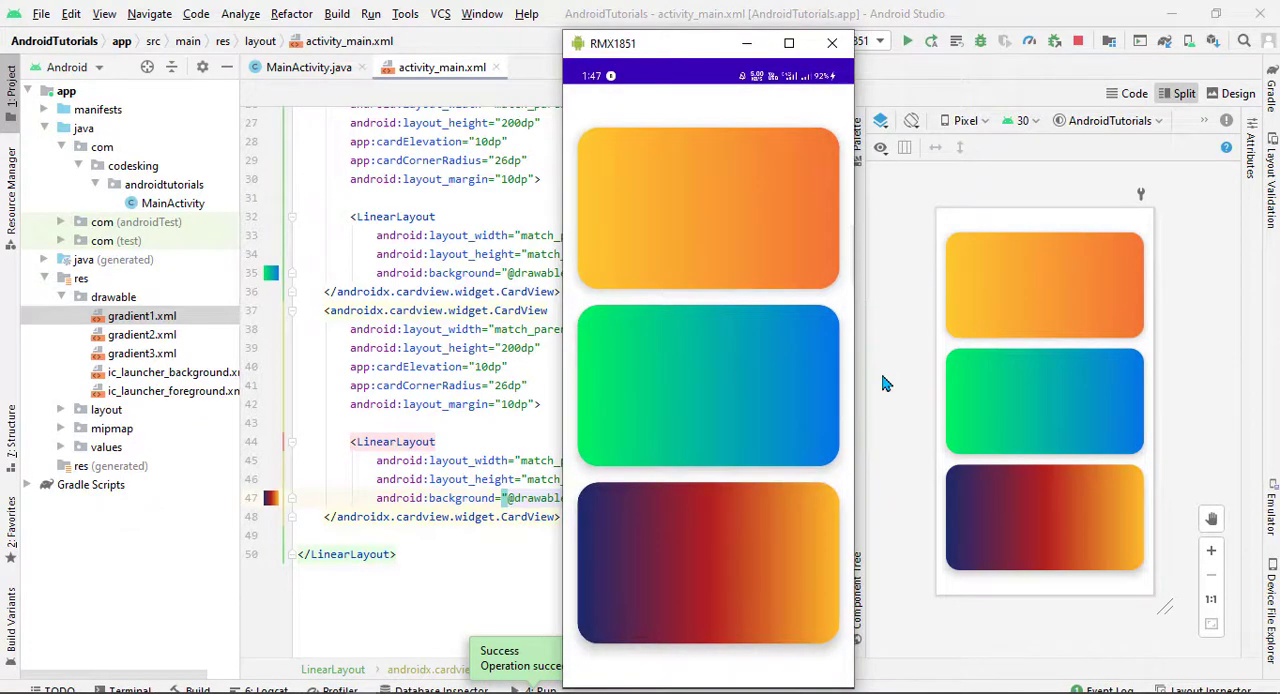
mouse_move(697, 45)
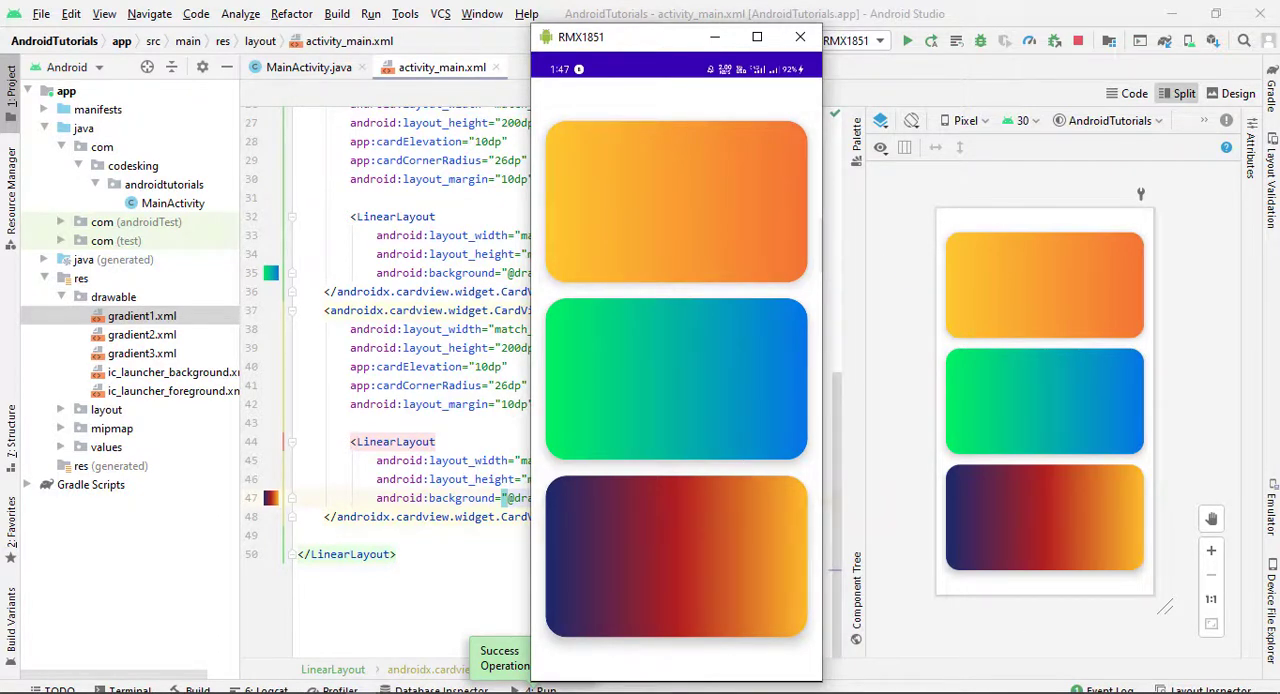
mouse_move(850, 305)
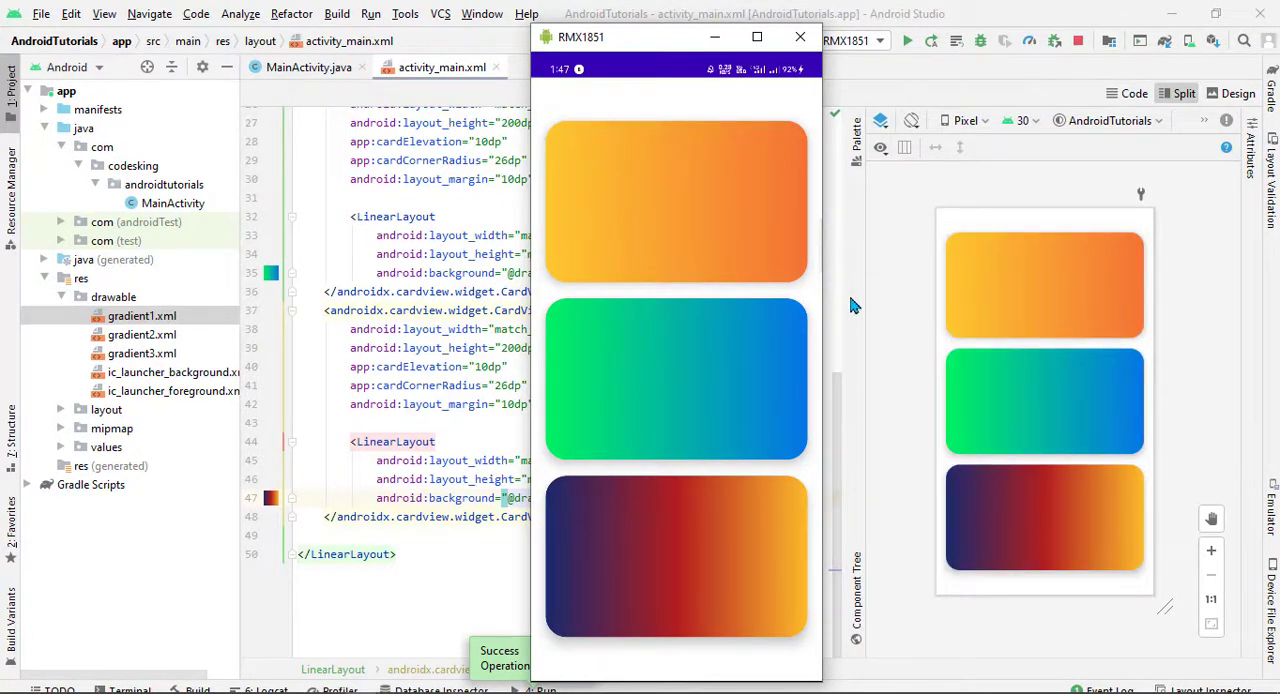
mouse_move(888, 340)
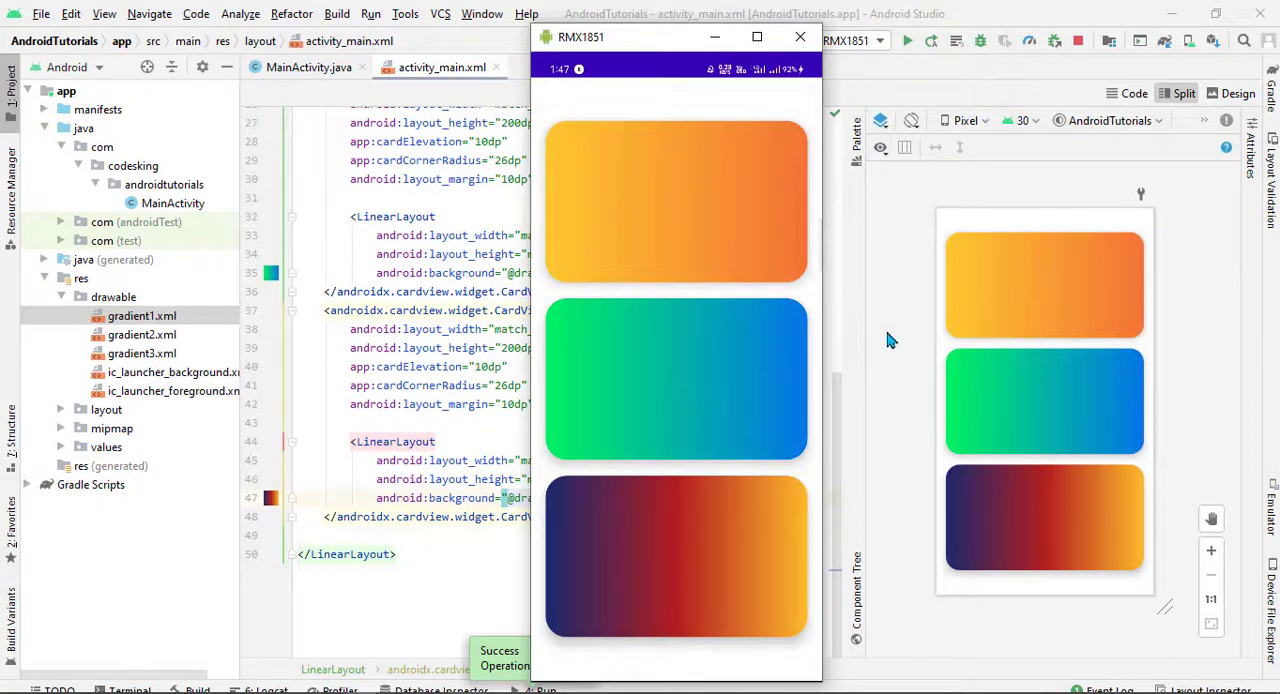